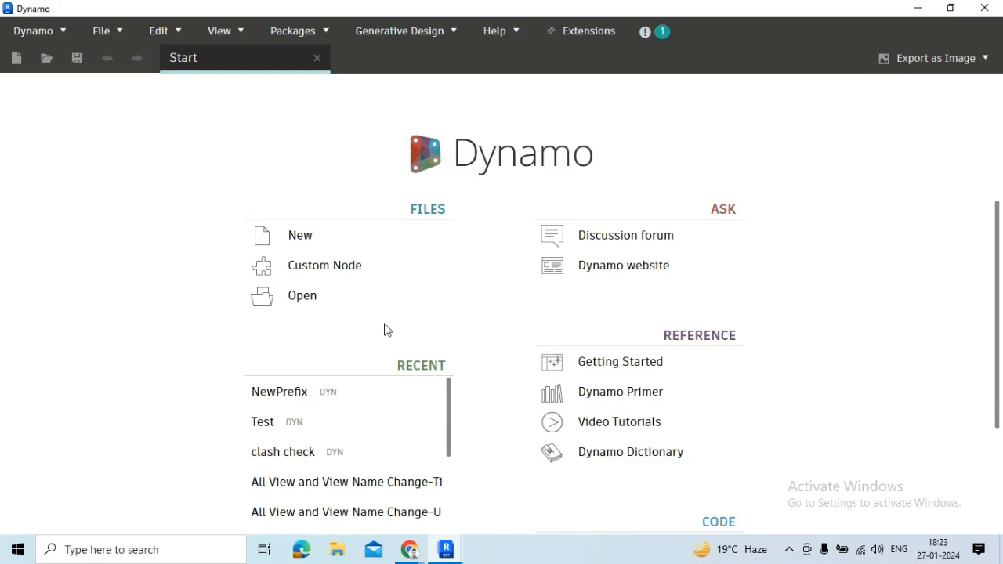
mouse_move(302, 235)
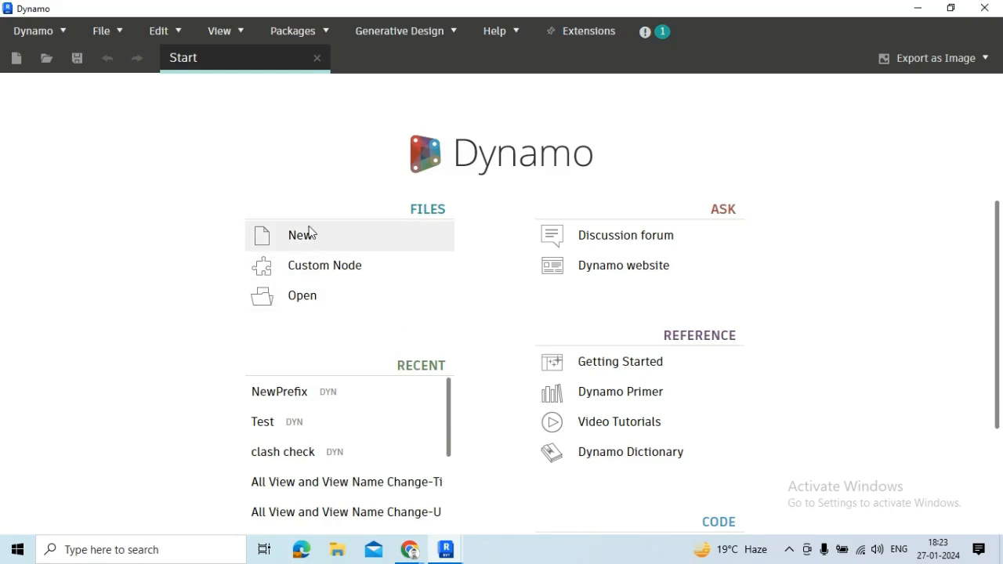
Create a blank graph workspace using New on the Dynamo Start page
left_click(301, 235)
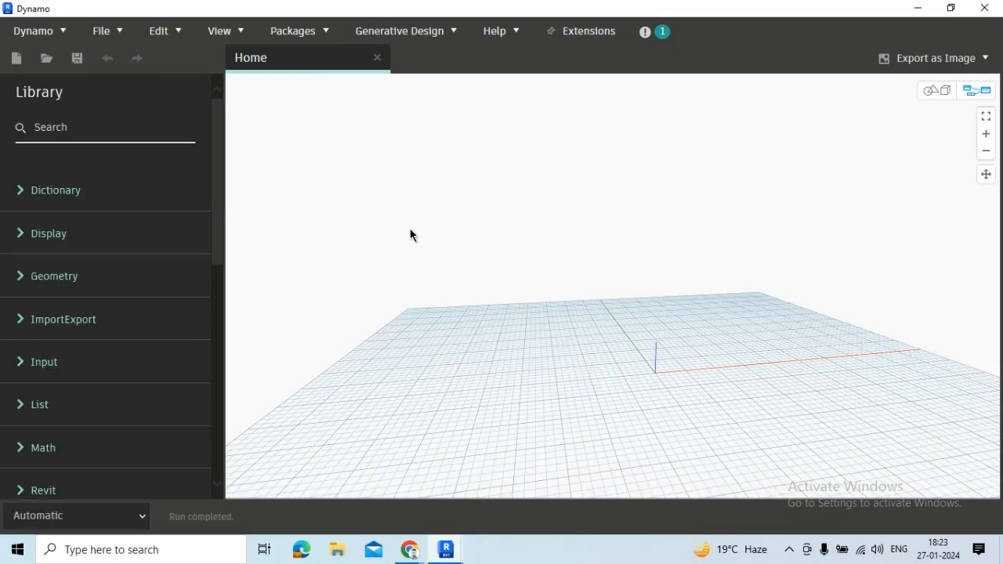
mouse_move(480, 255)
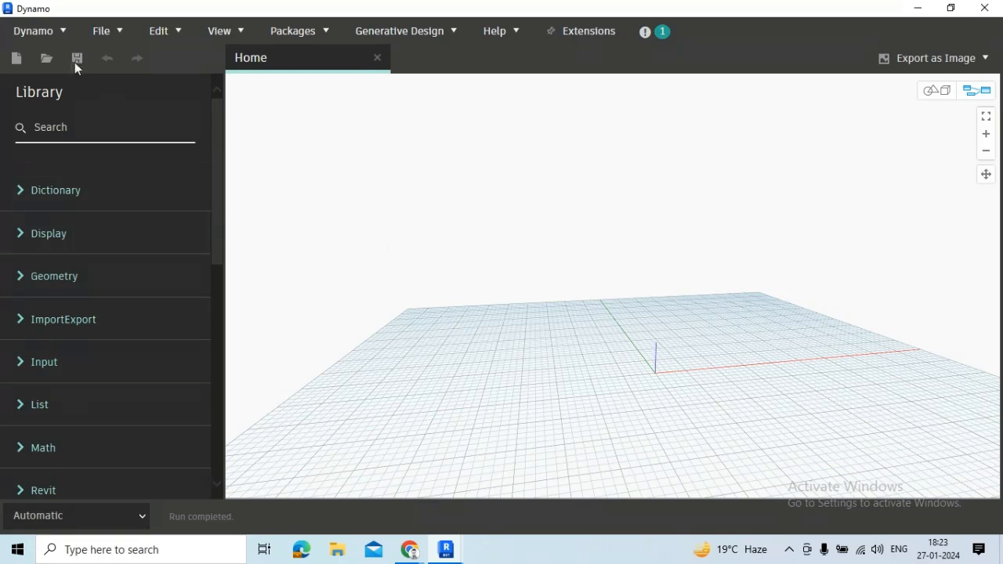
left_click(34, 30)
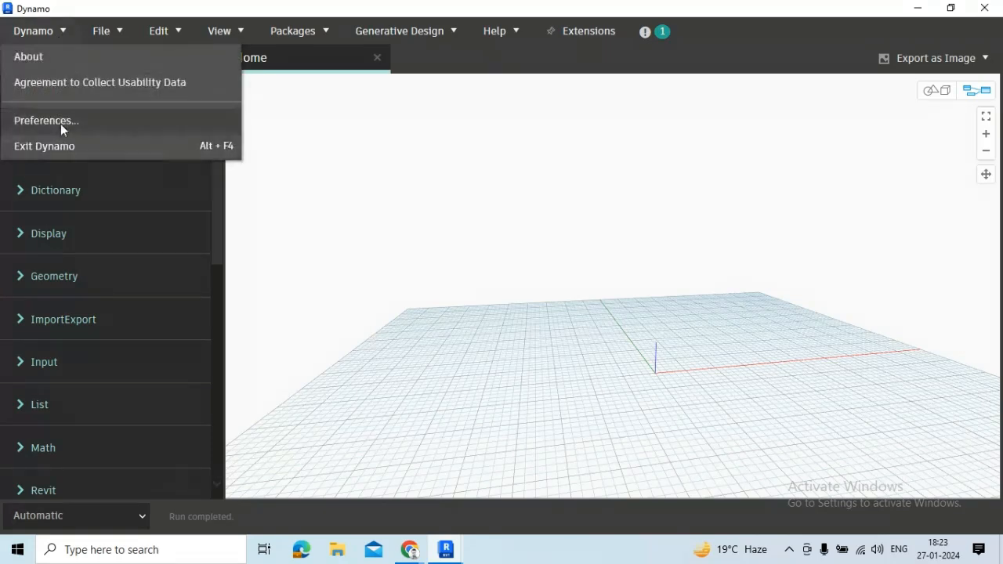
left_click(46, 120)
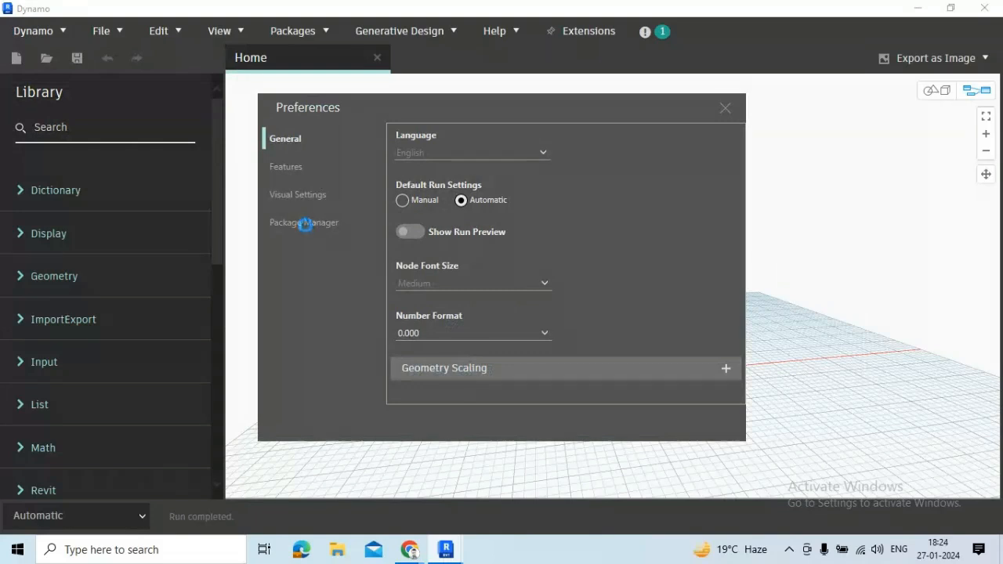
left_click(304, 223)
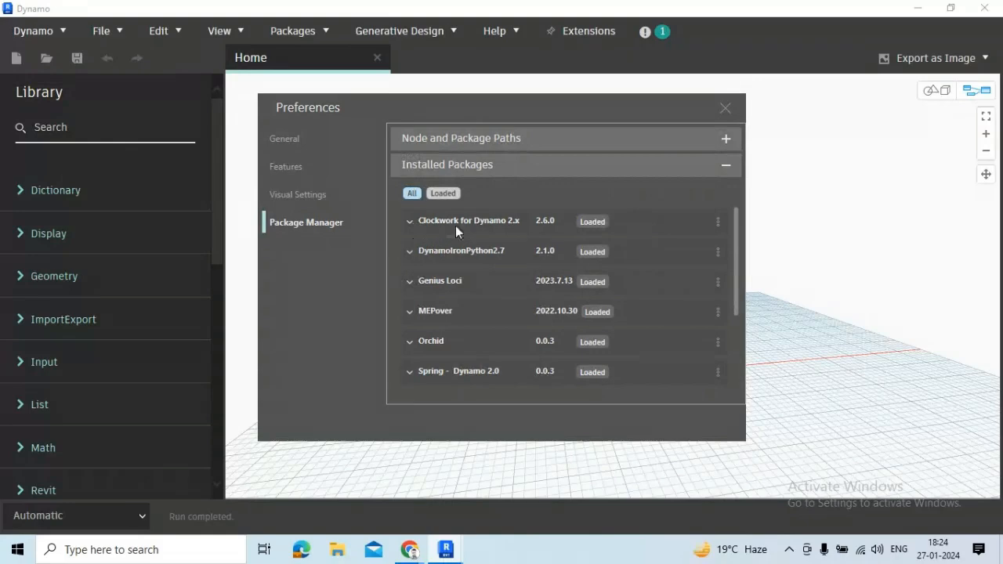
mouse_move(521, 233)
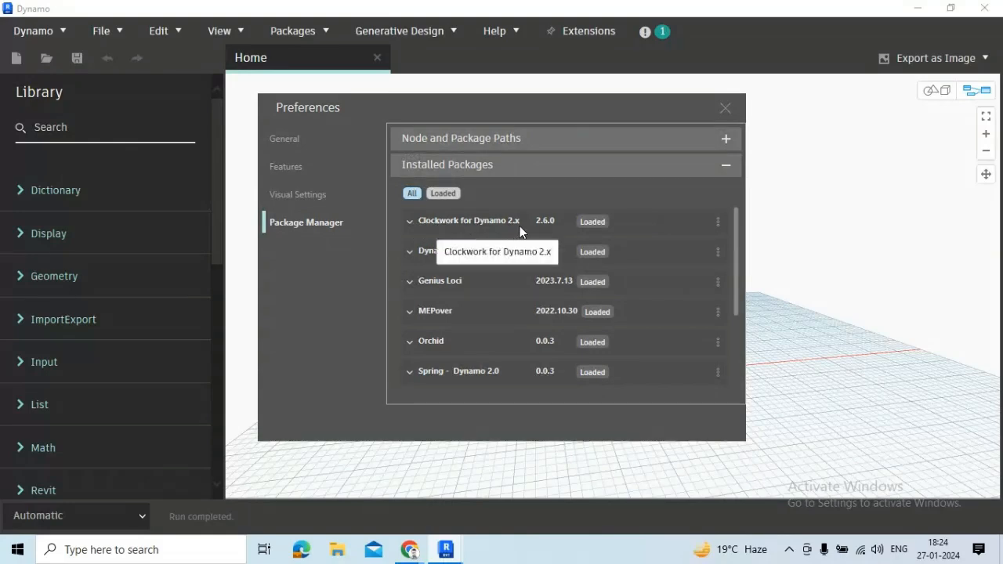
mouse_move(735, 110)
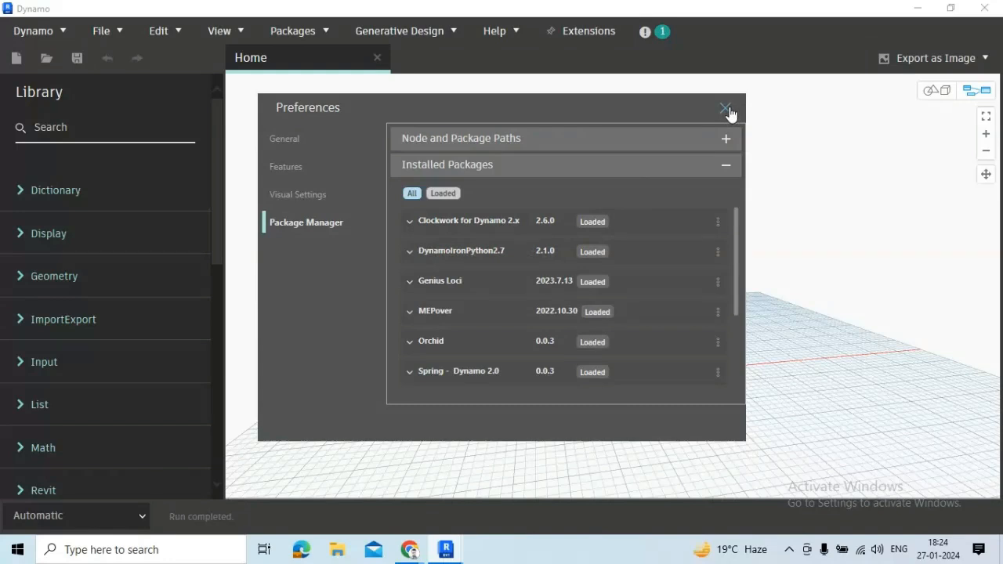
left_click(723, 108)
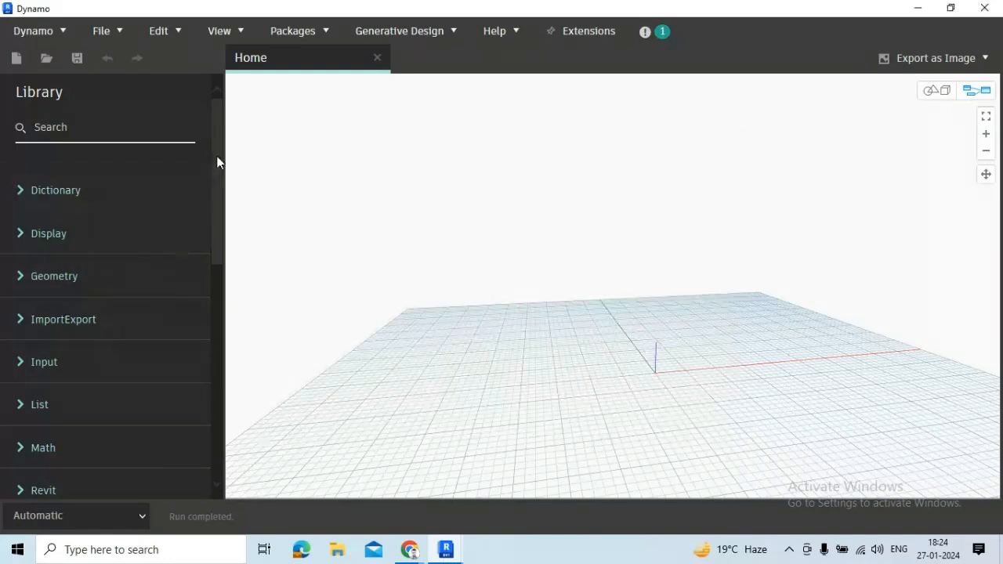
Add Element.Name and Element.SetName from Revit > Elements > Element, and set run mode to Manual
scroll("down", 3)
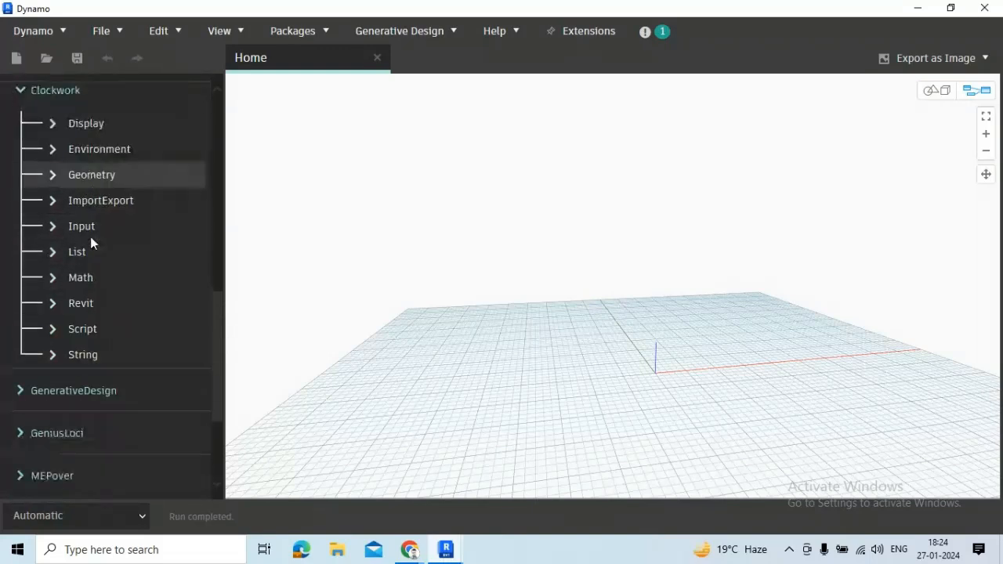
mouse_move(80, 278)
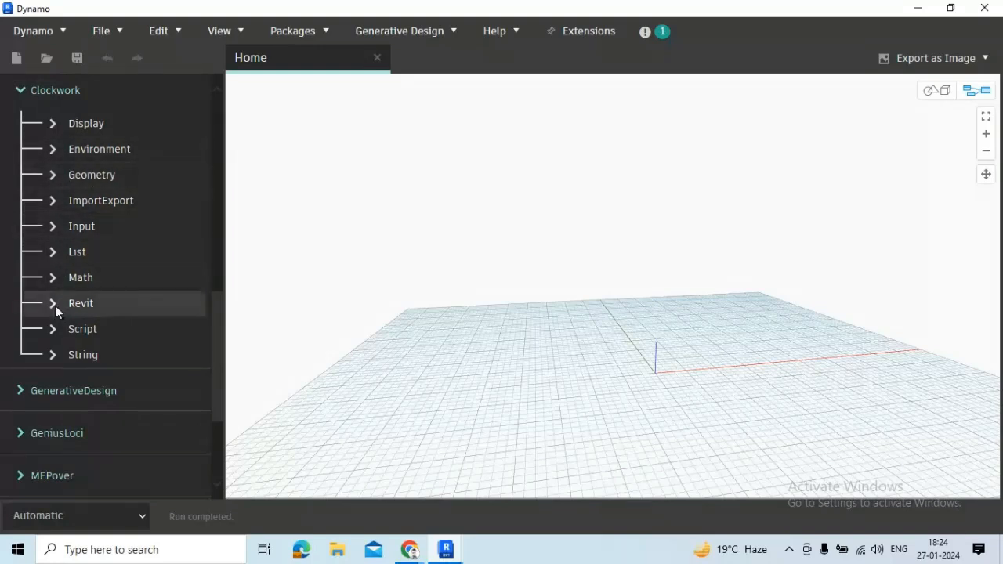
left_click(81, 304)
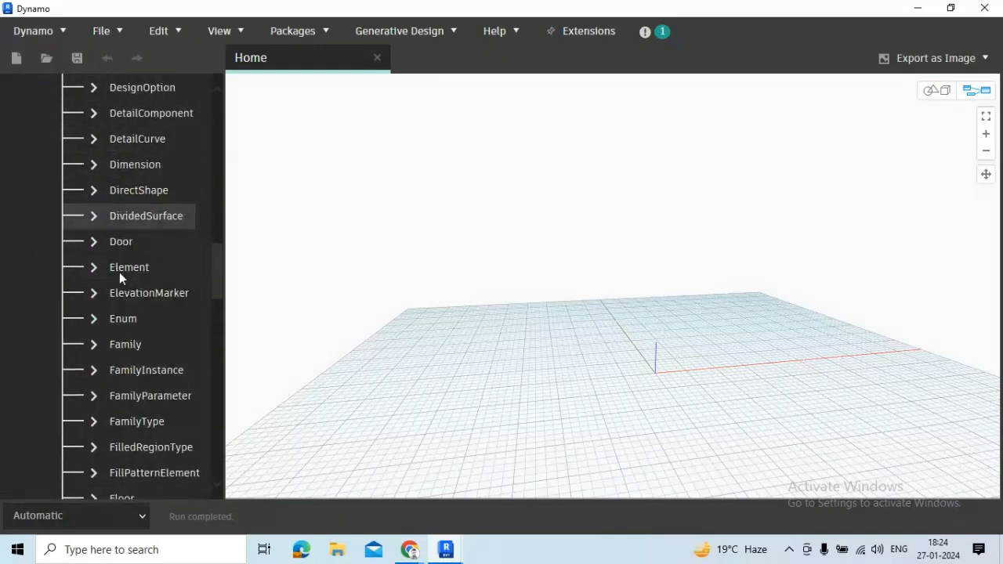
scroll("down", 3)
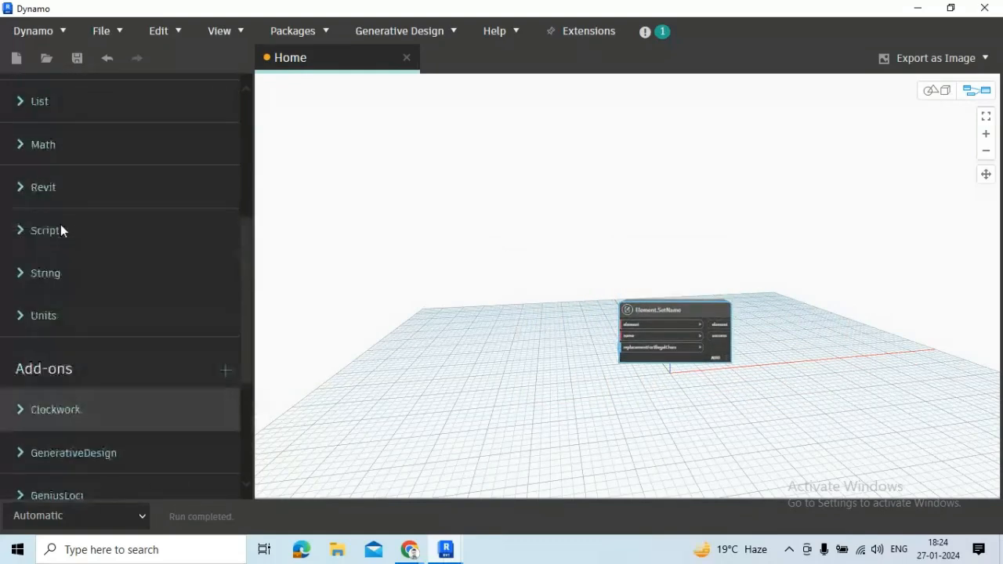
left_click(44, 187)
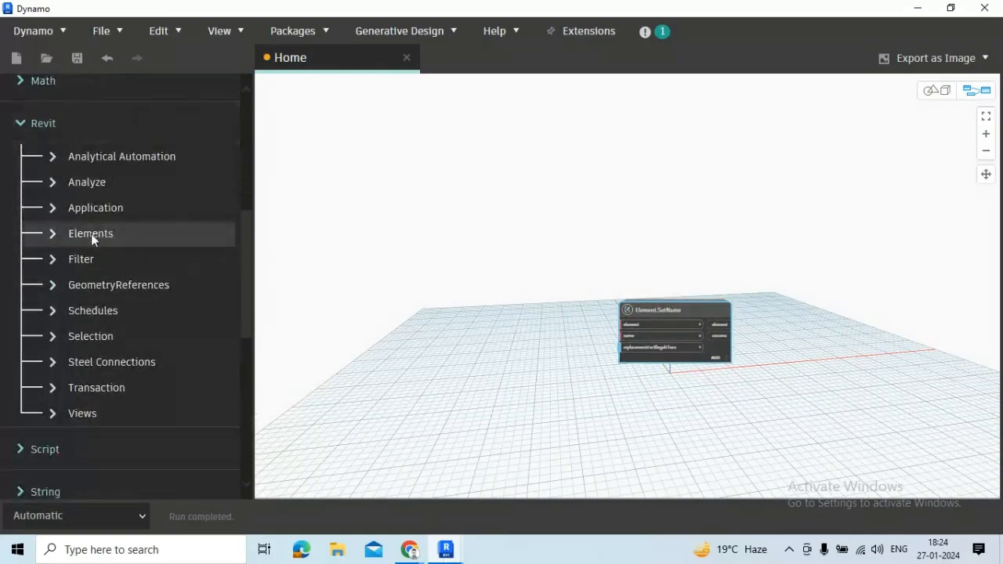
left_click(91, 233)
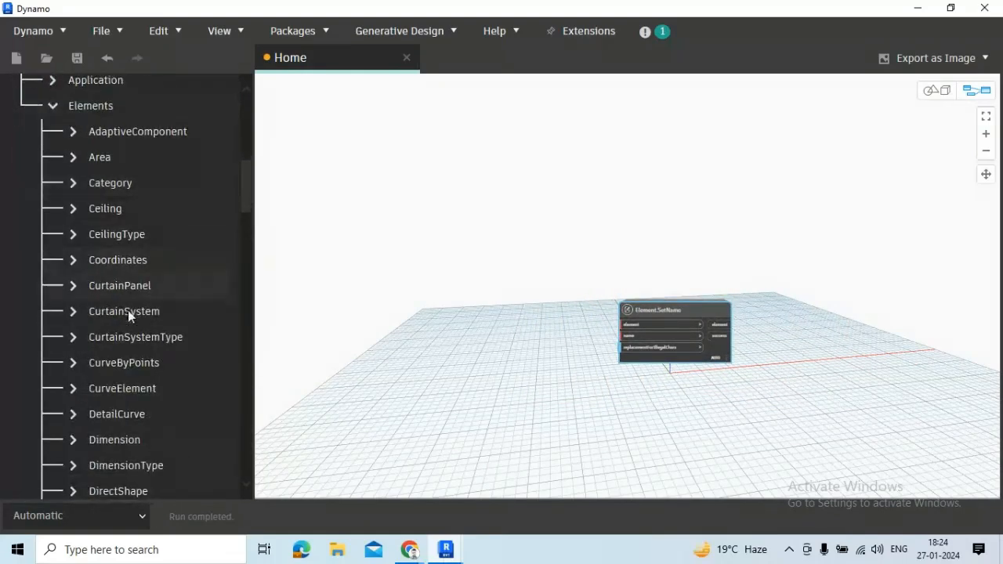
scroll("down", 3)
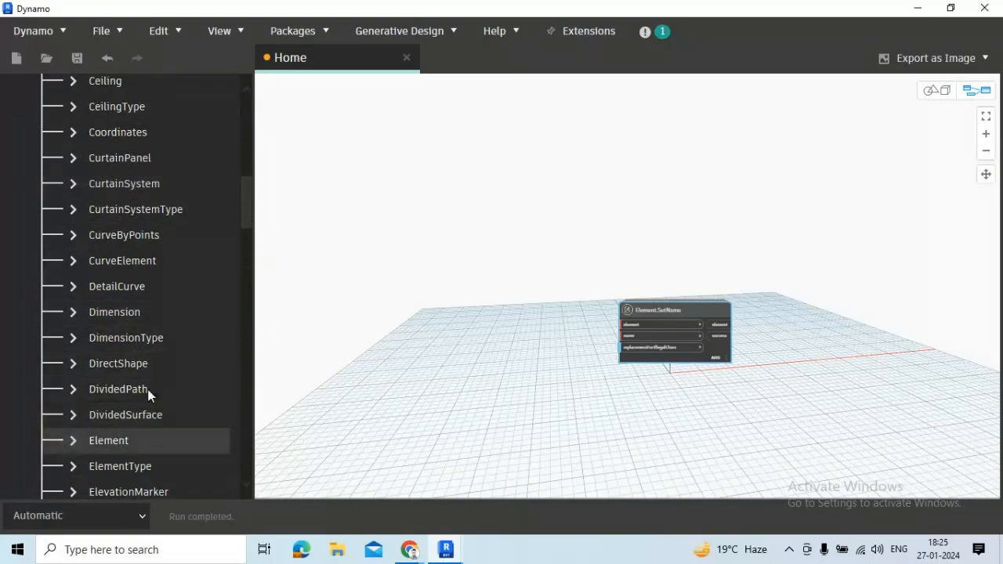
left_click(108, 440)
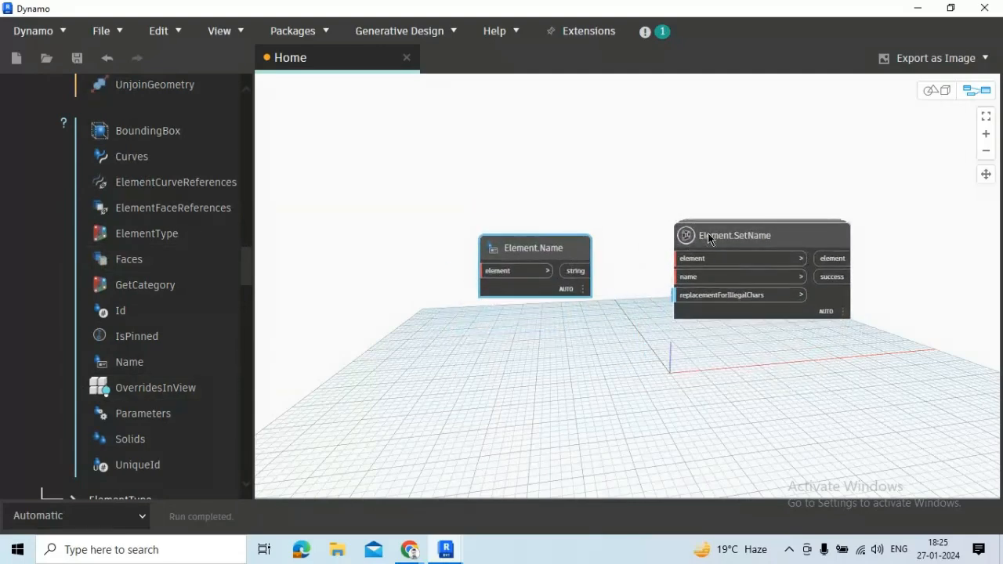
left_click(74, 516)
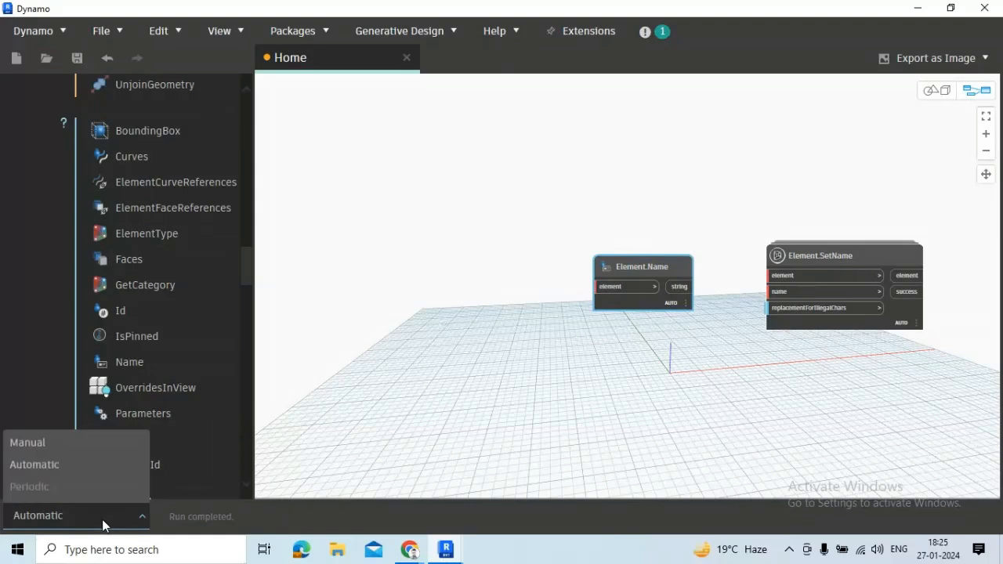
left_click(27, 441)
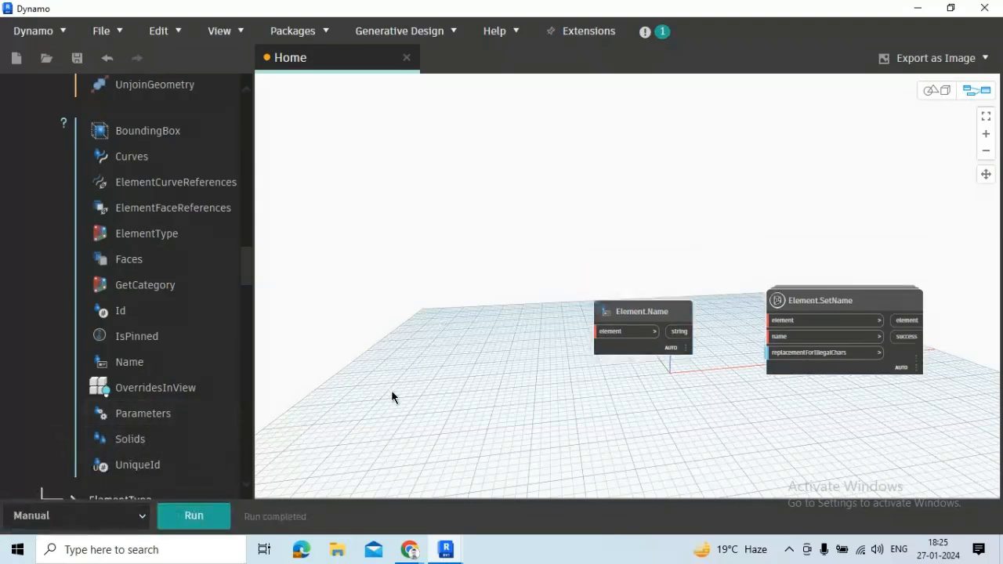
Place an Element Classes node from canvas search and set its class to Family
right_click(394, 226)
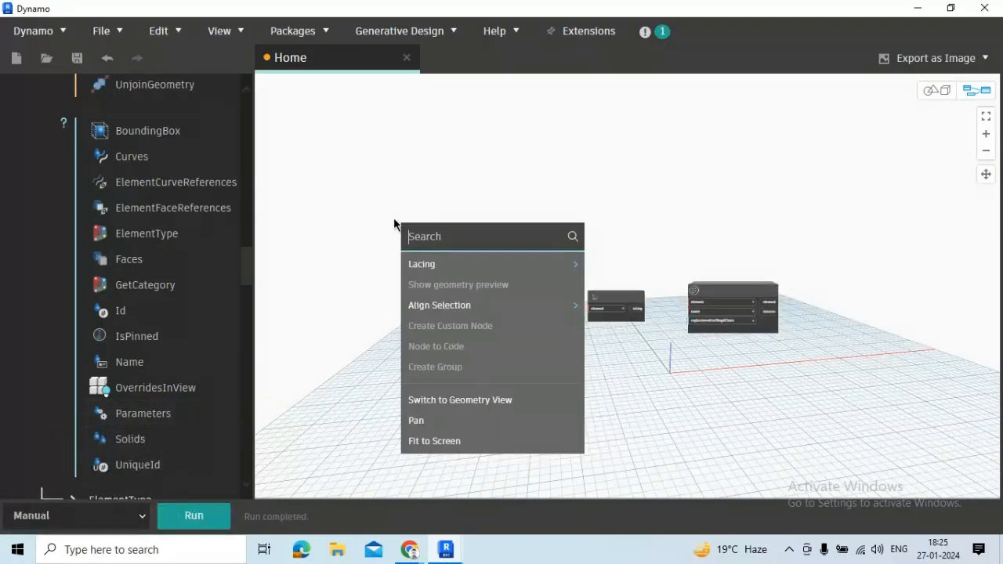
type("a")
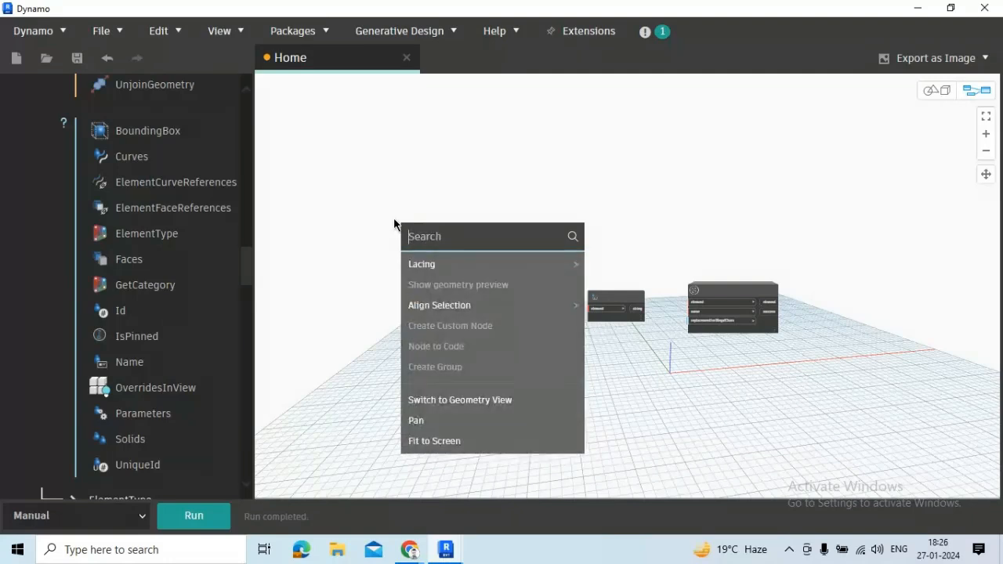
type("x")
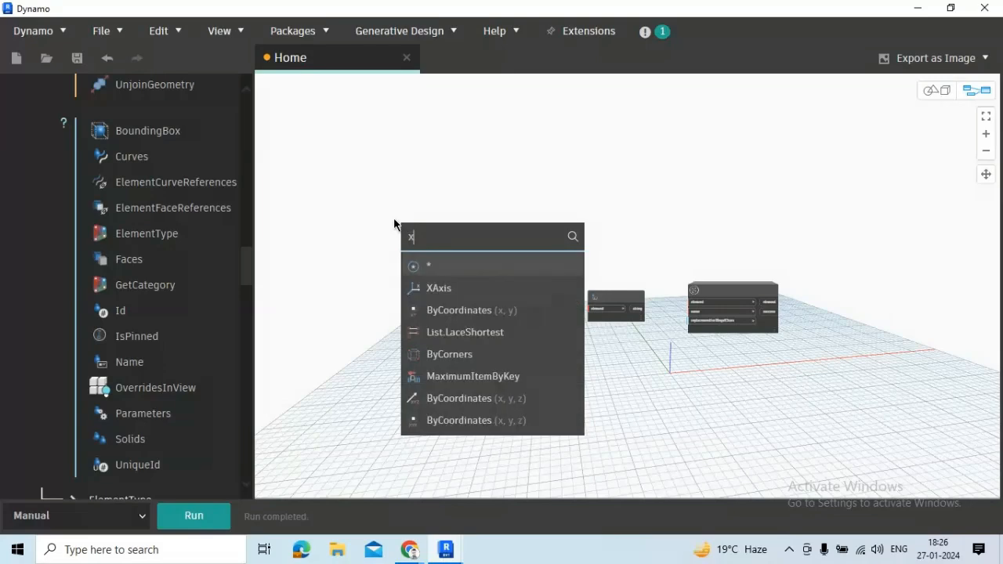
type("cls")
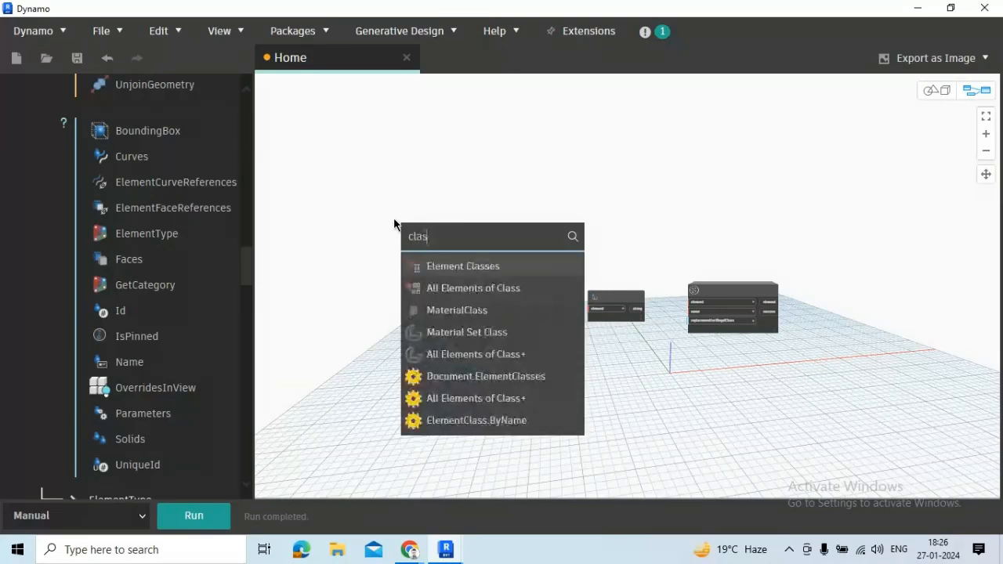
left_click(463, 265)
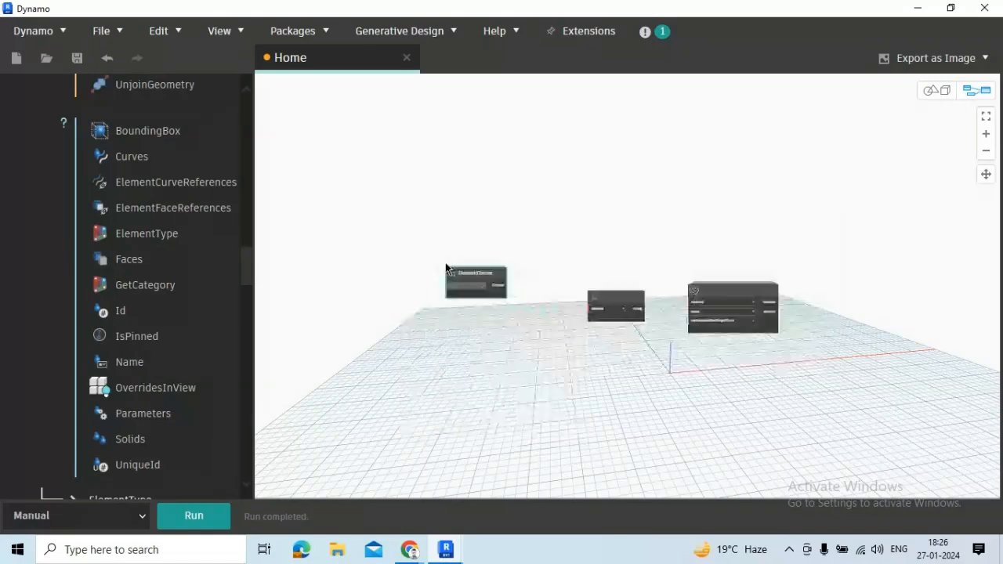
left_click(458, 281)
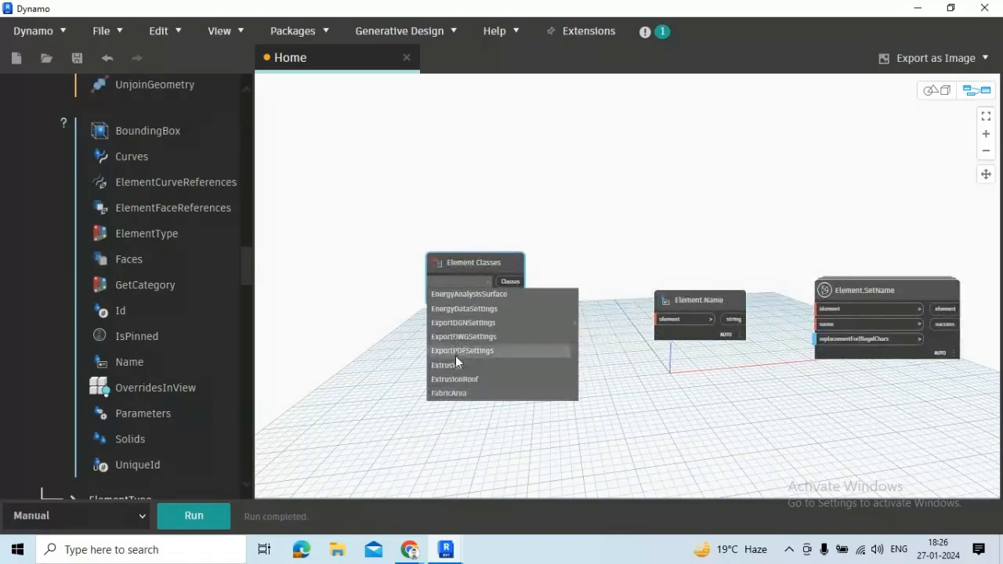
left_click(467, 293)
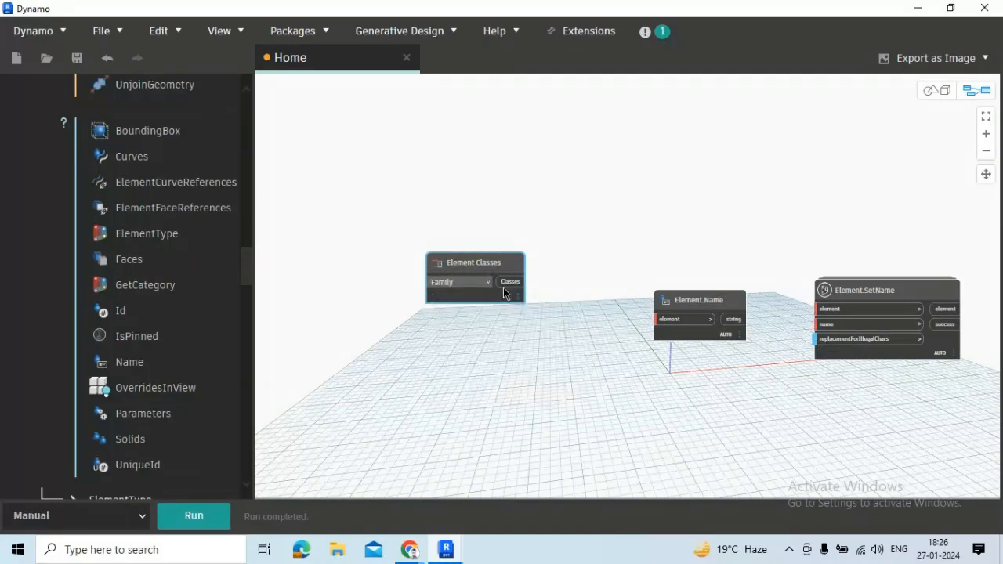
left_click_drag(476, 262, 393, 278)
type("a")
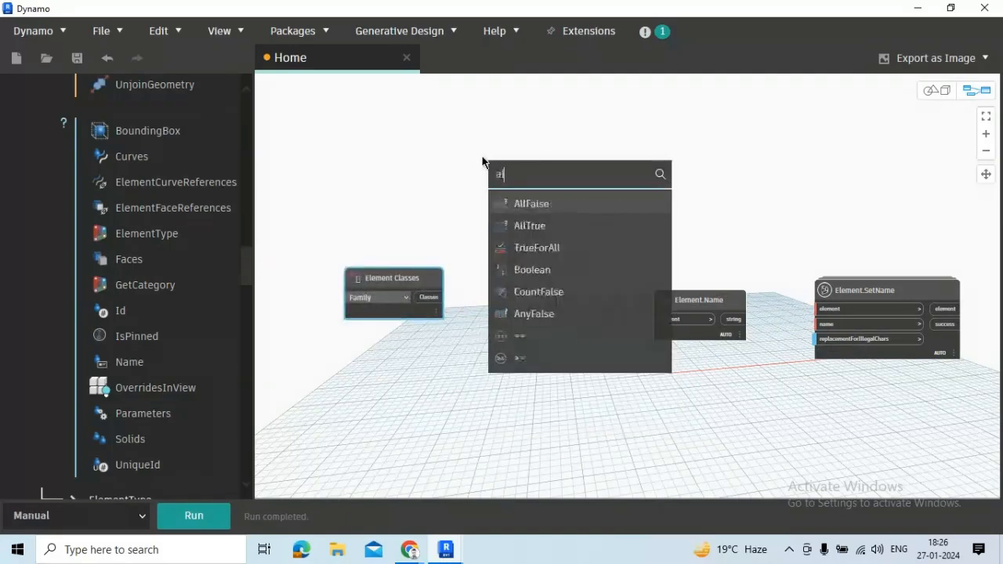
Place an All Elements of Class node found by searching 'll ele'
type("ll ele")
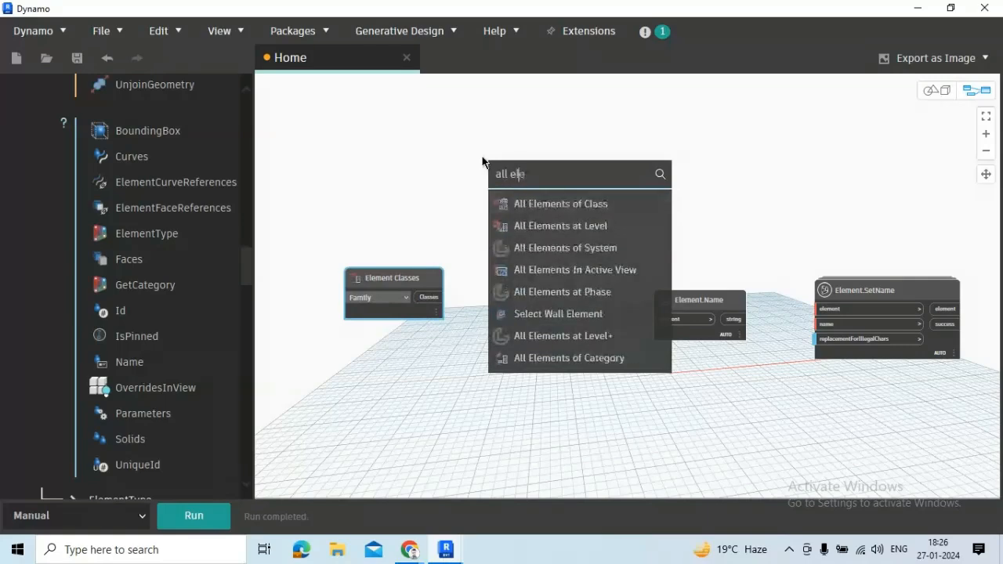
left_click(561, 204)
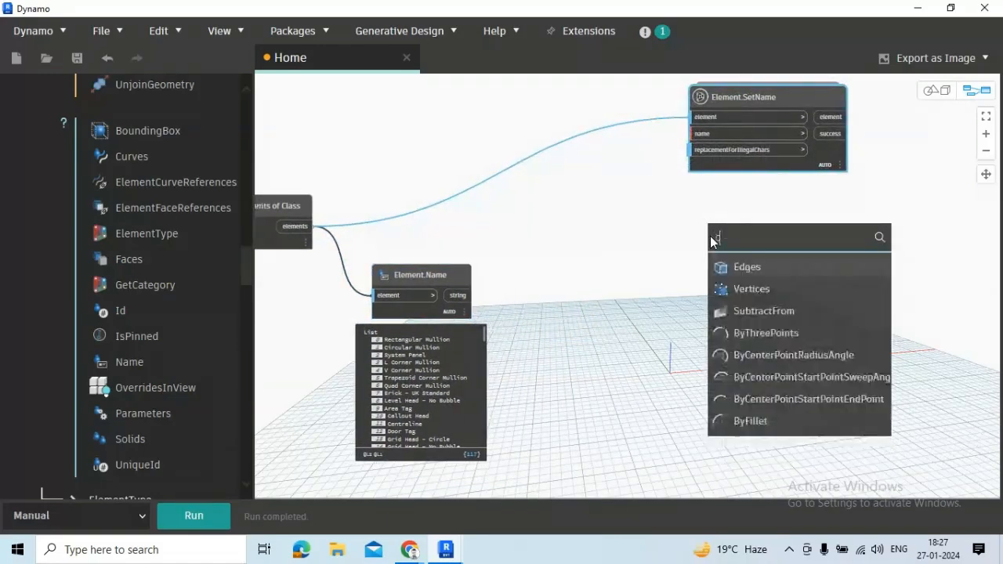
Add a Code Block reading pref + main + suff; with Element.Name wired into main
type("code")
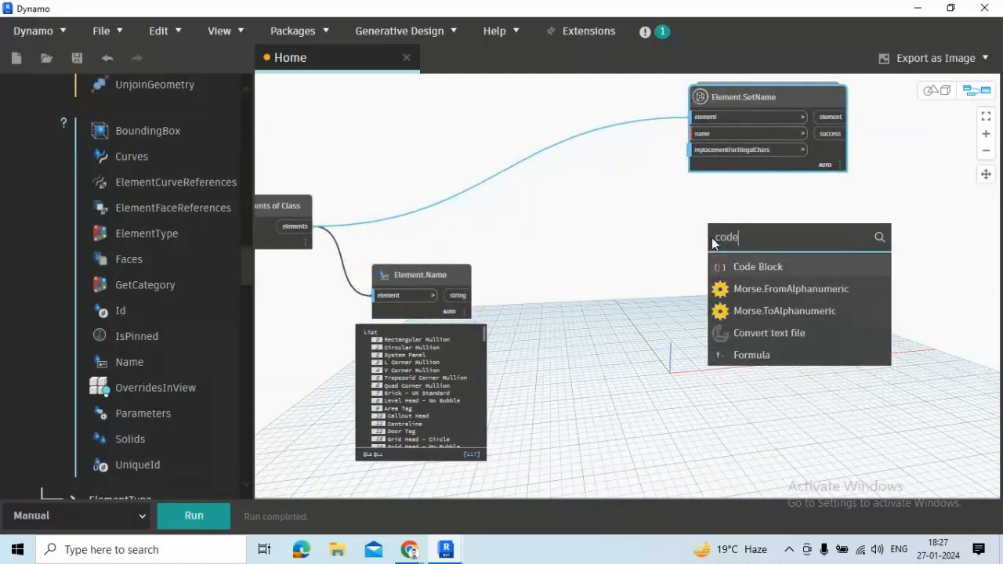
left_click(756, 266)
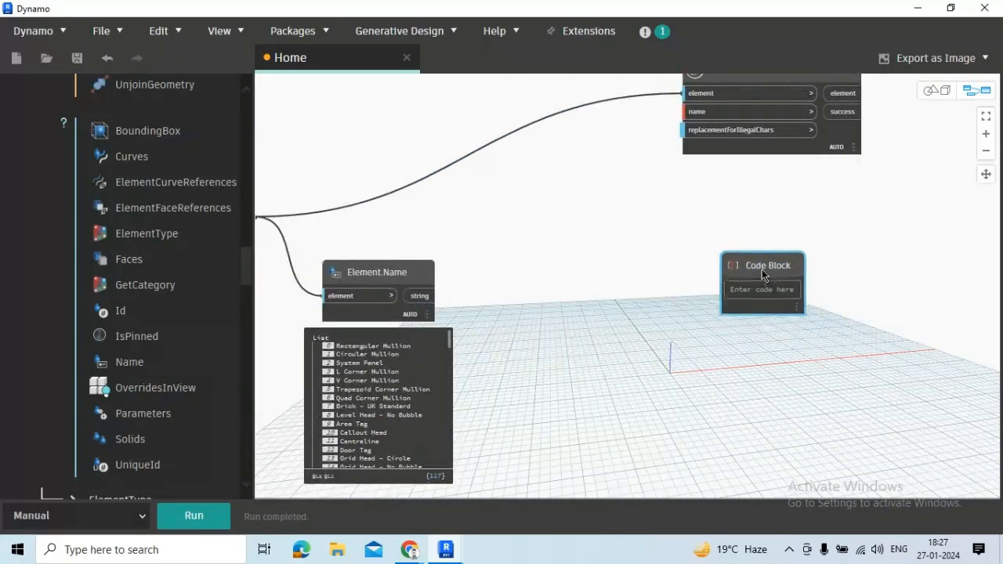
left_click(762, 296)
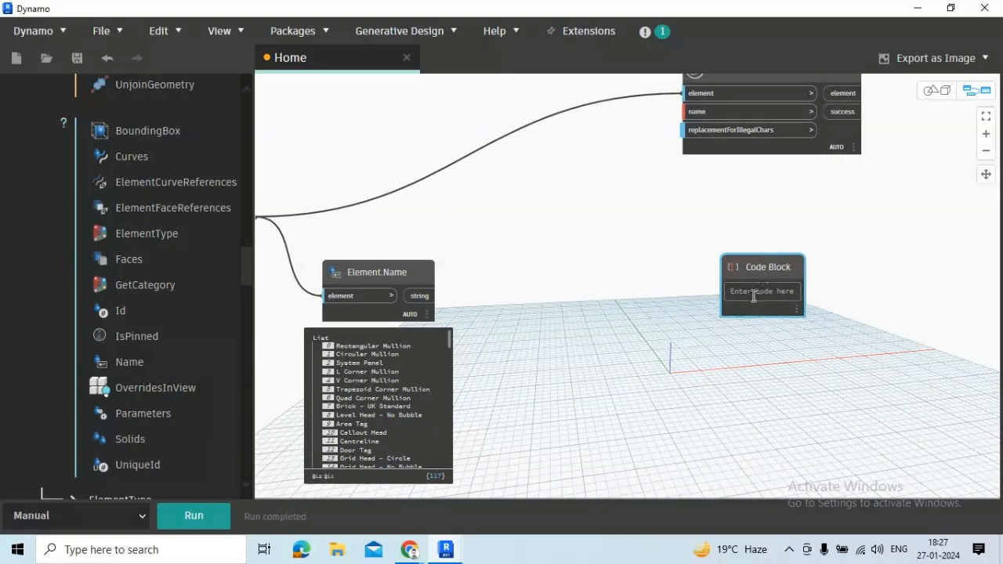
type("pref =")
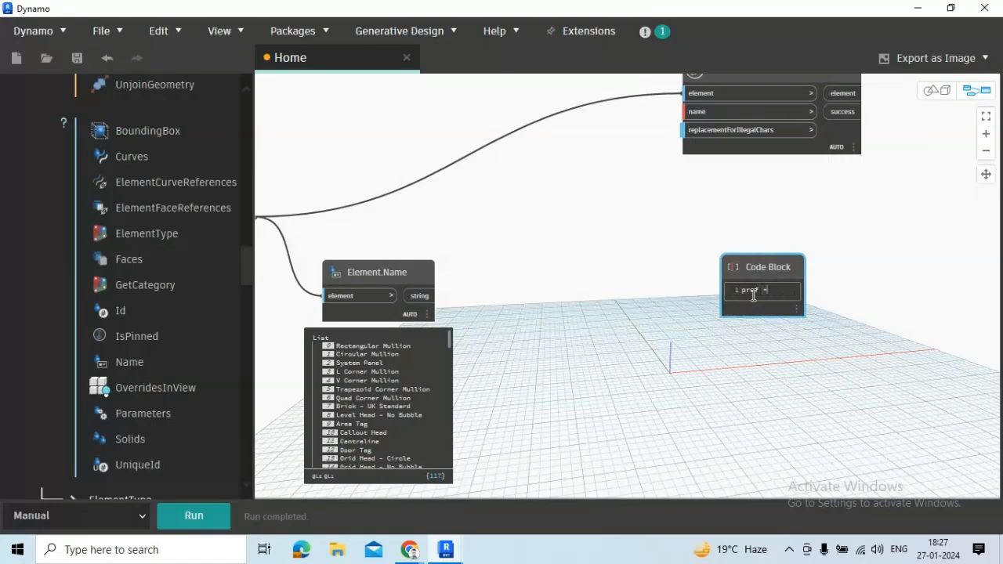
type("main +")
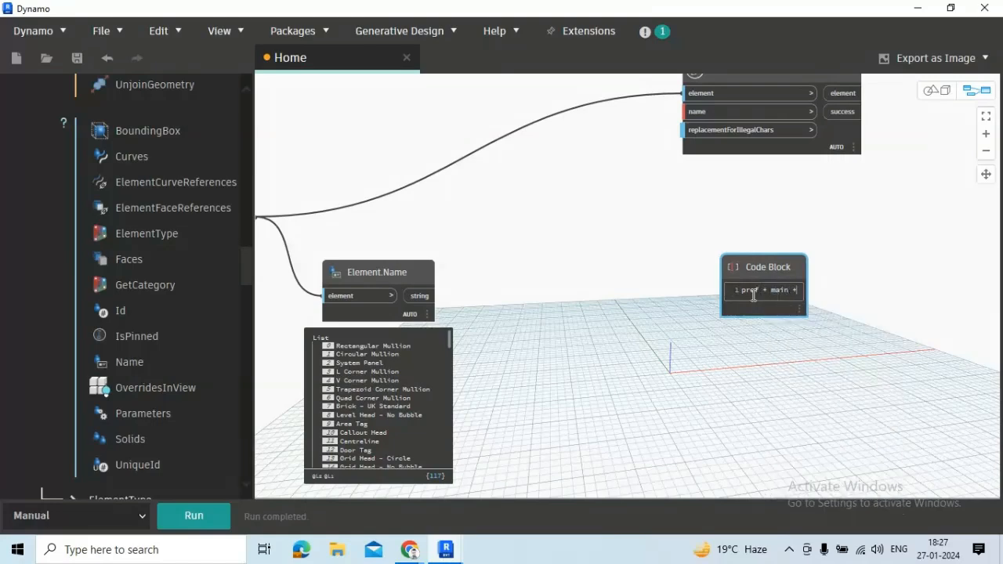
type("suff;")
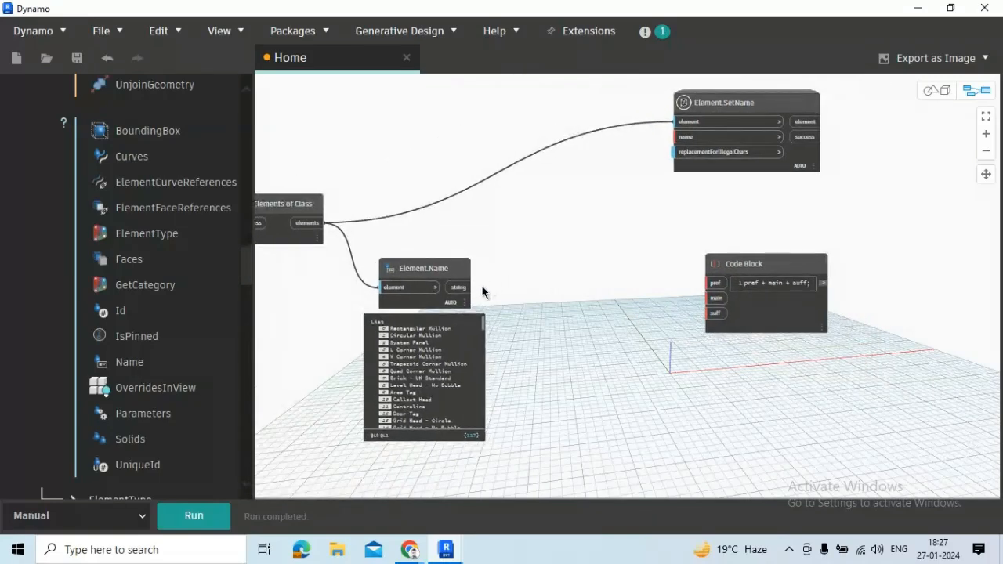
left_click_drag(436, 286, 711, 312)
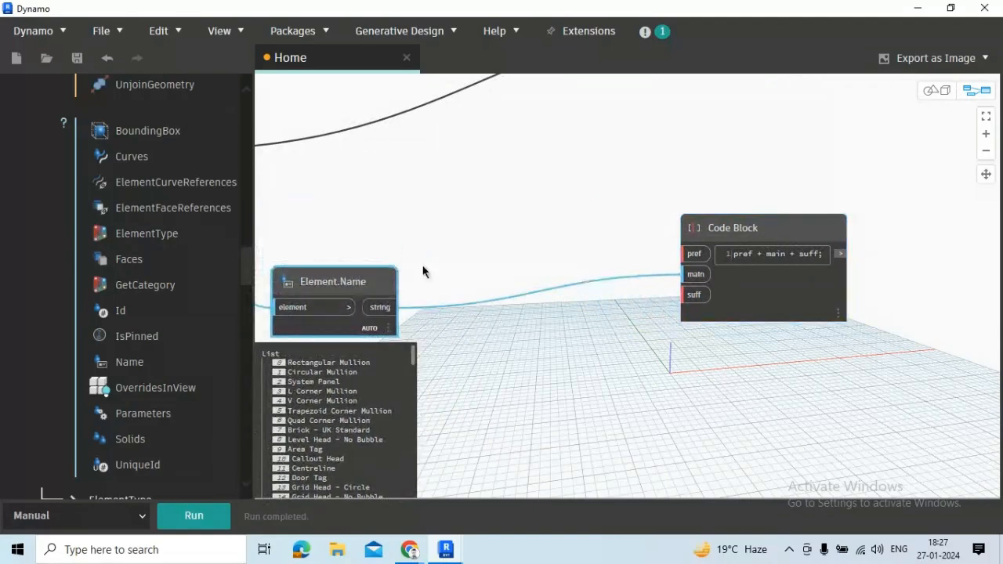
Add a String input node from canvas search and rename it Prefix
right_click(489, 238)
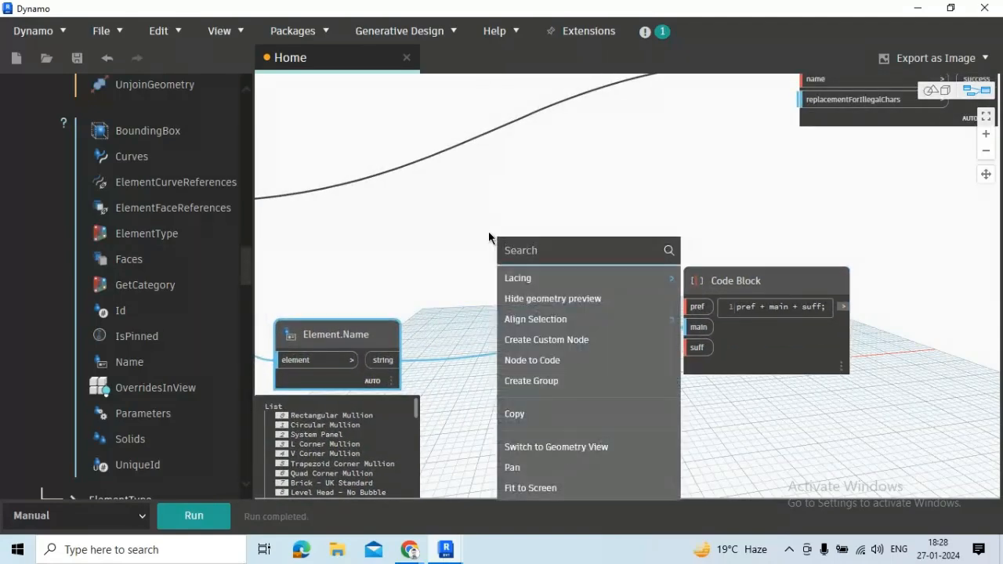
type("string")
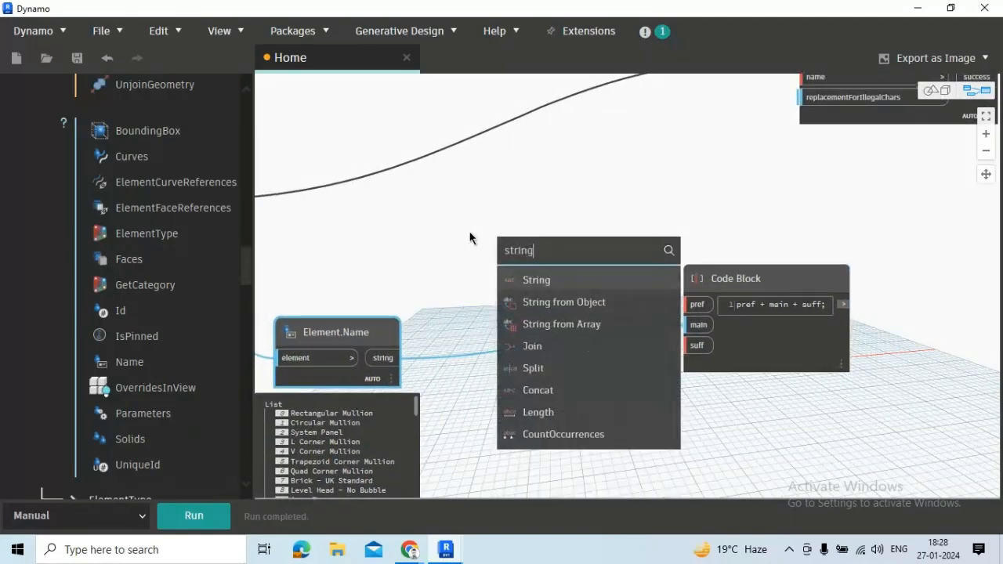
left_click(536, 279)
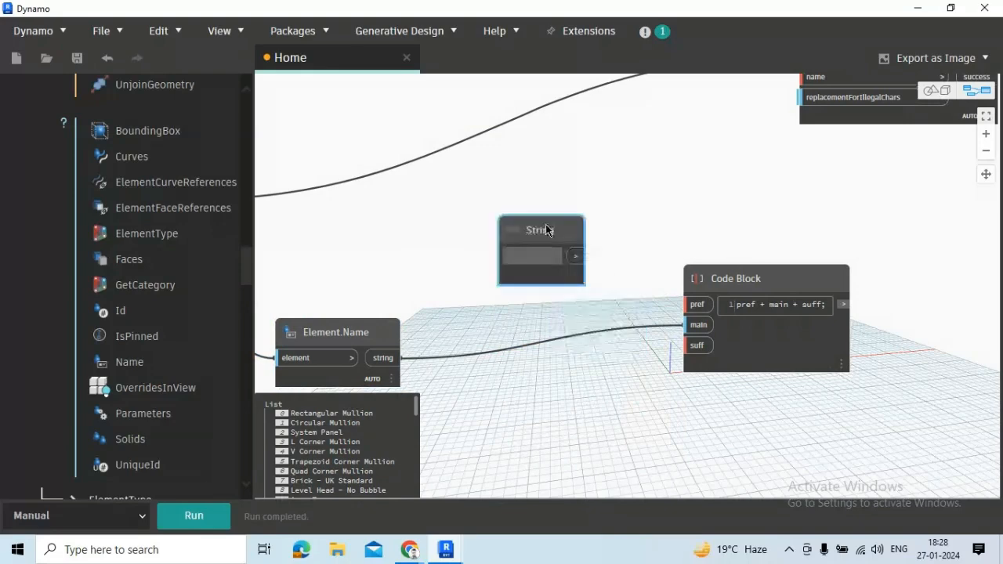
double_click(541, 230)
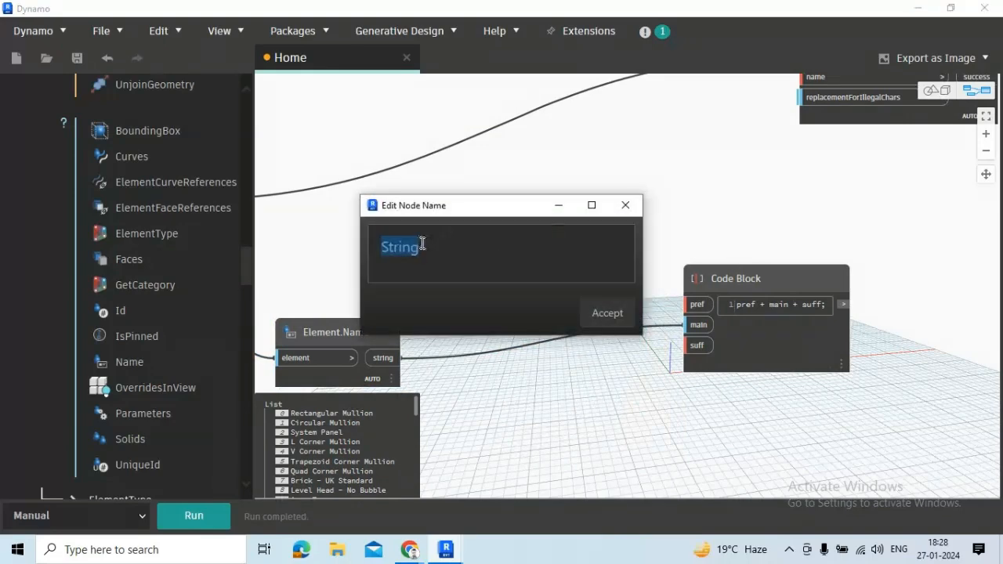
type("PO")
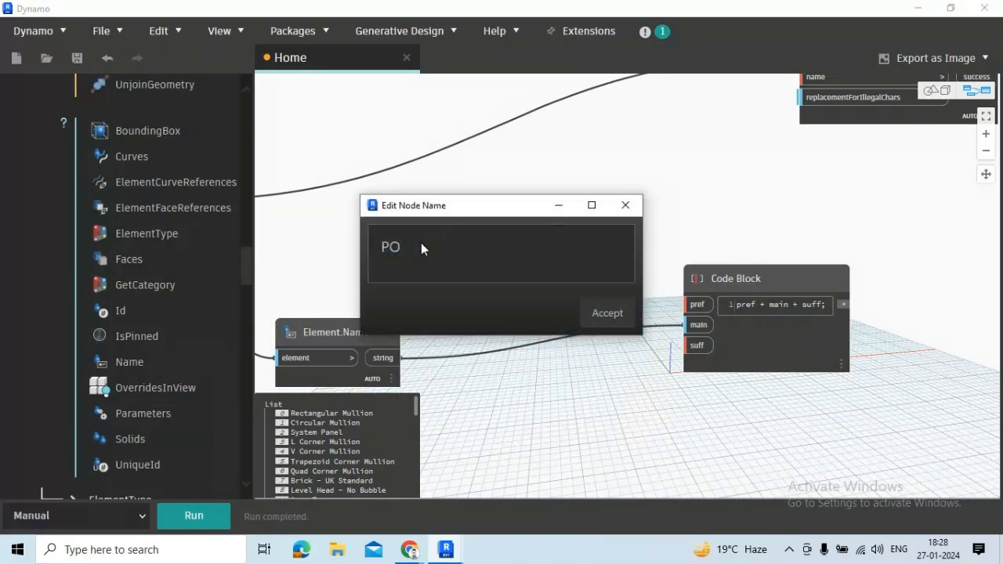
type("Pre")
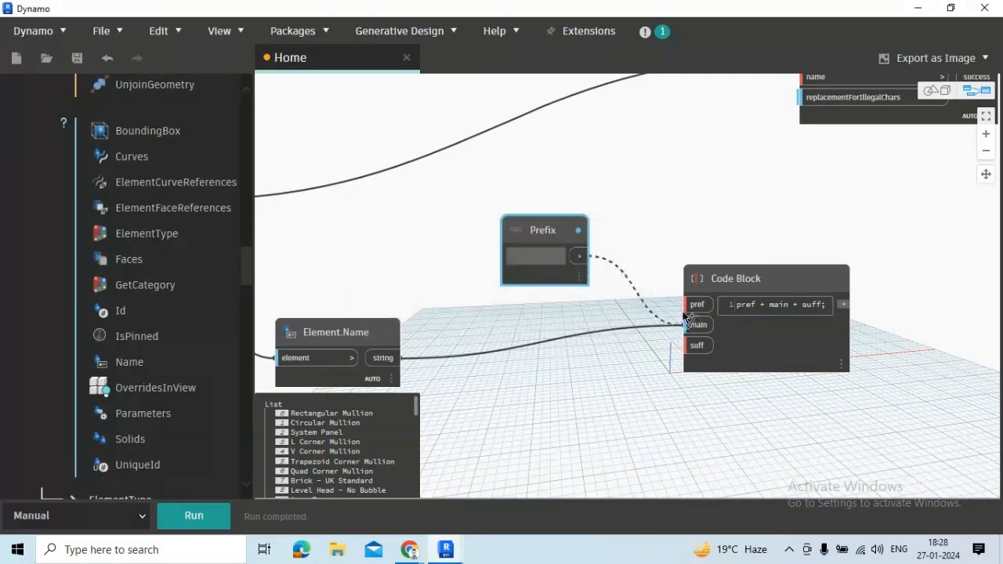
Add a second String input node and rename it Suffix
right_click(548, 235)
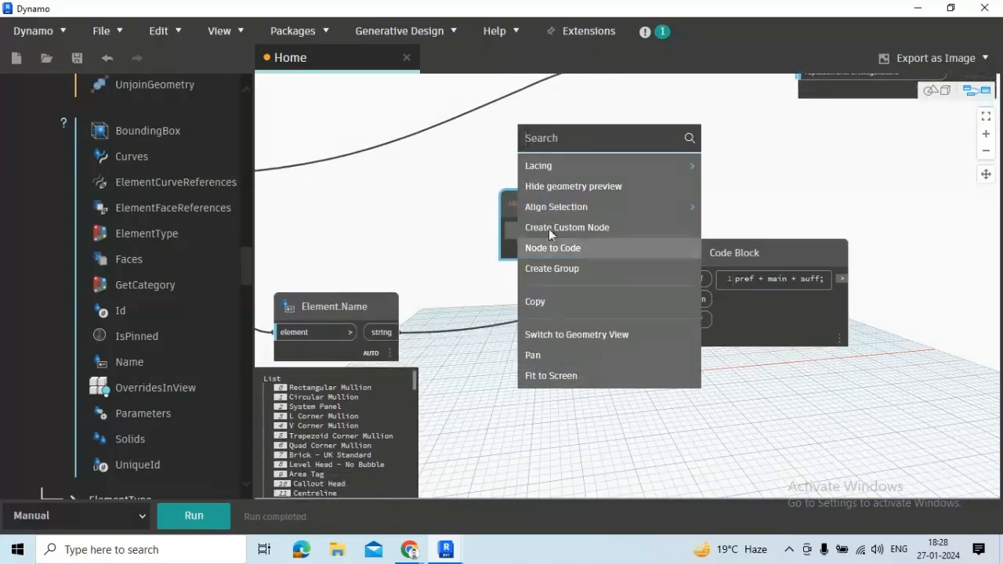
left_click(553, 247)
type("S")
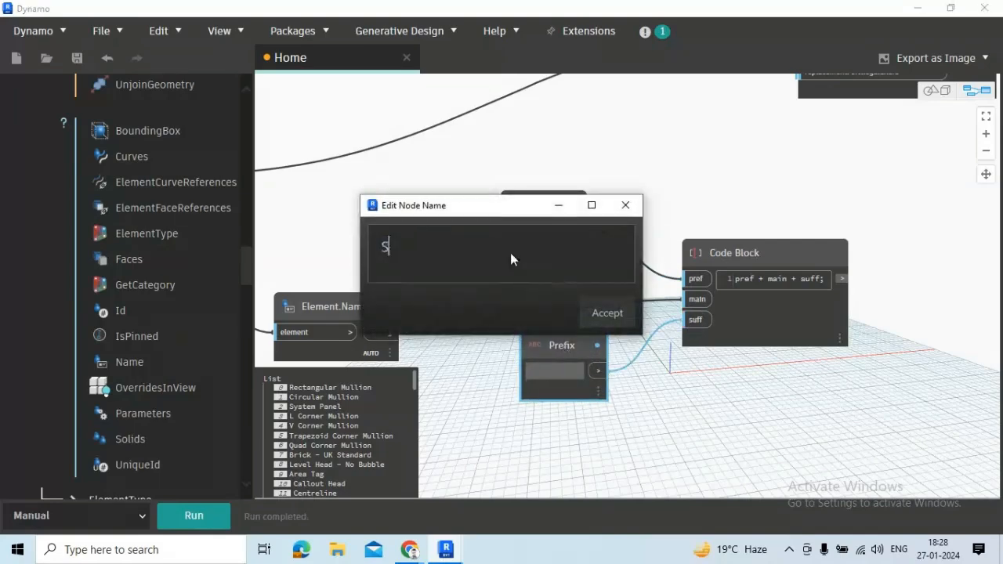
type("uffix")
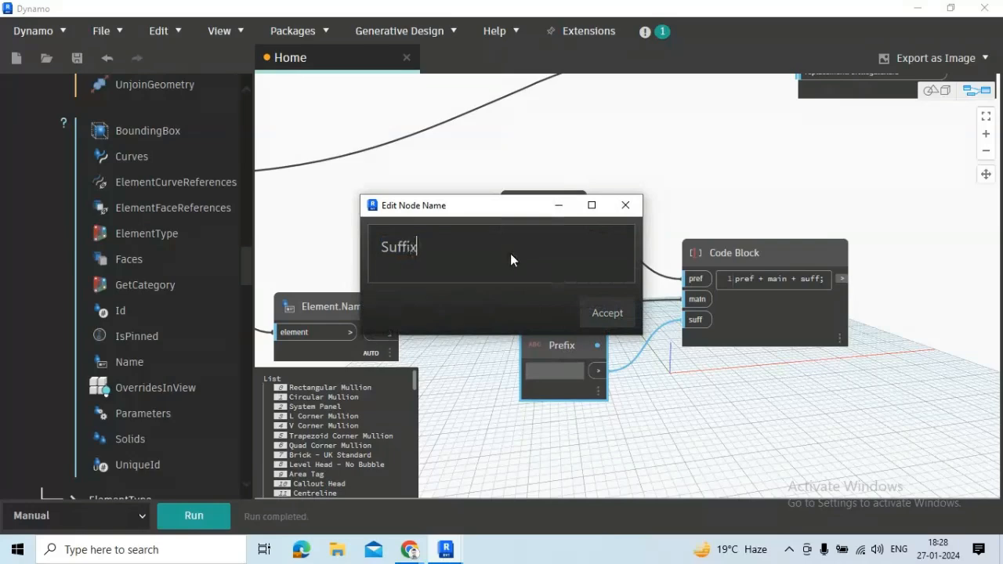
left_click(606, 313)
type("ABC_")
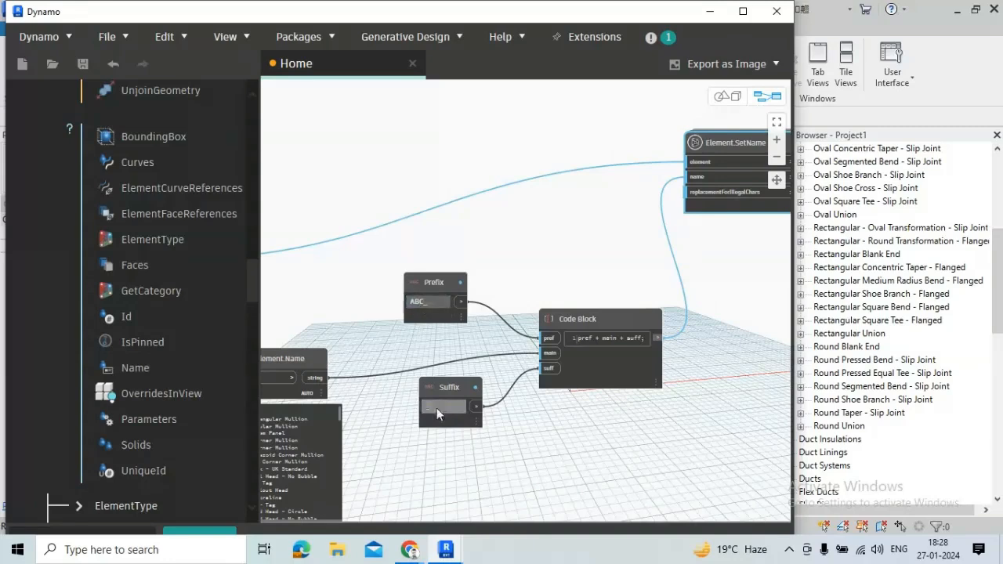
Set the Suffix value to _XYZ and check the renamed families like ABC_Boiler_XYZ
type("x1")
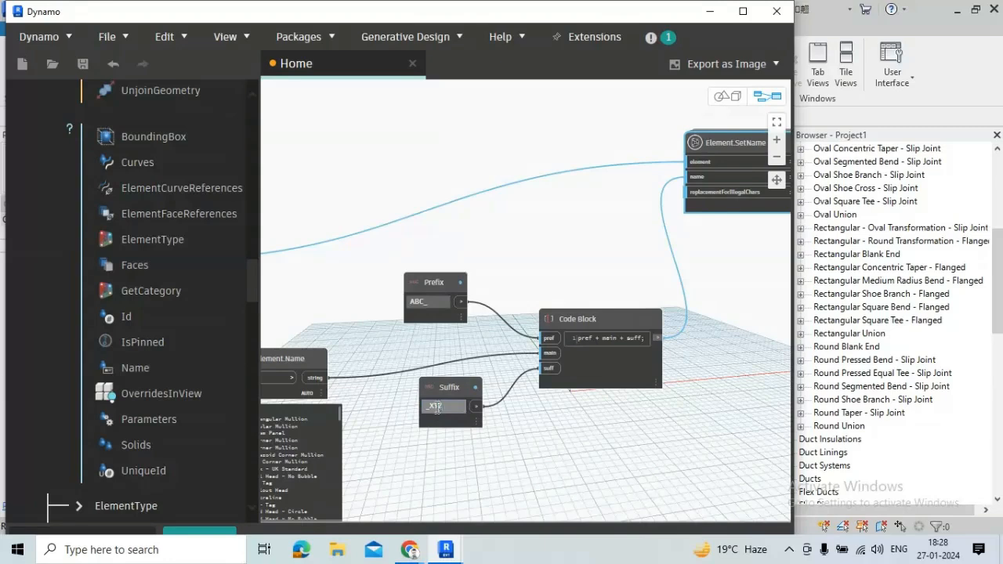
type("_XYZ")
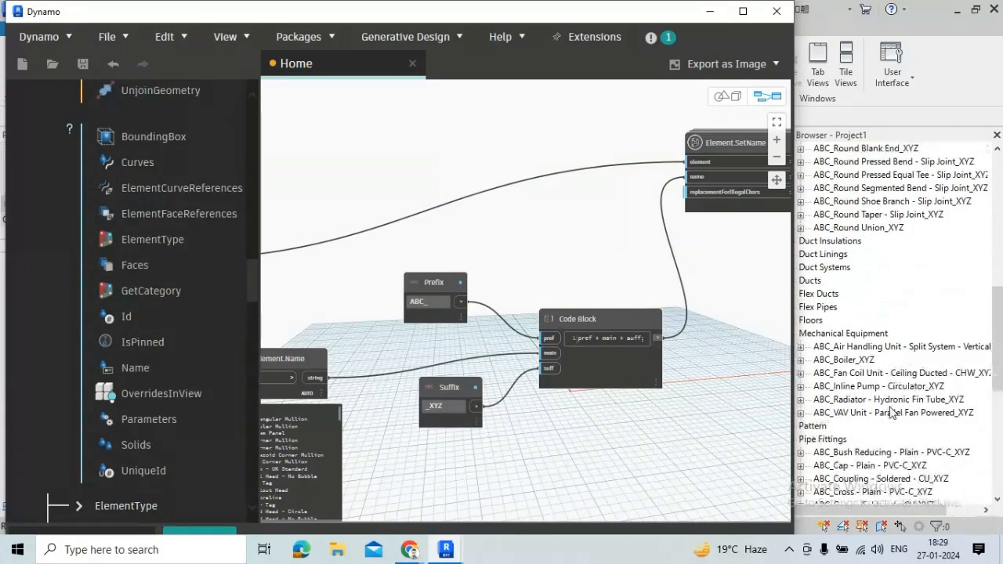
scroll("down", 3)
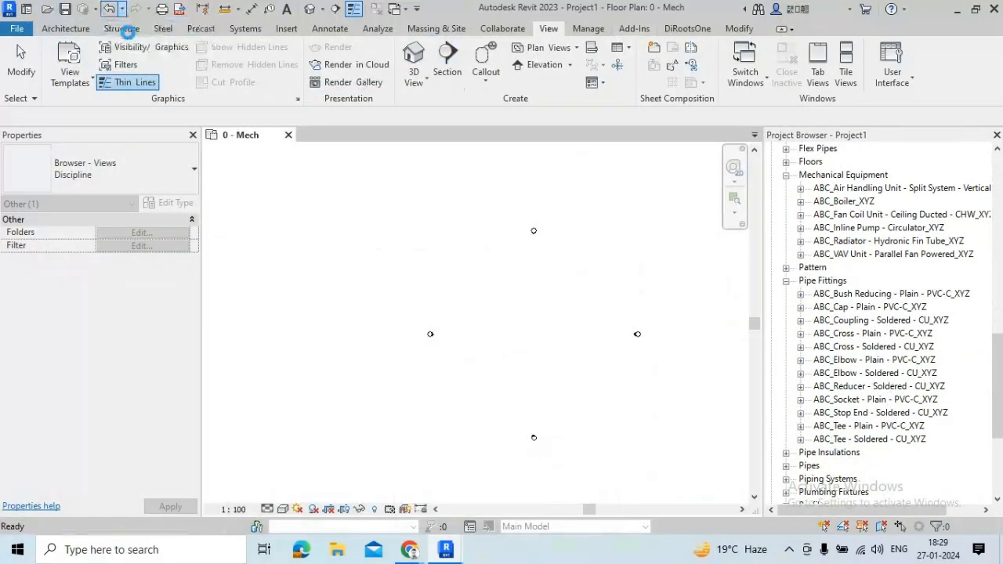
mouse_move(446, 549)
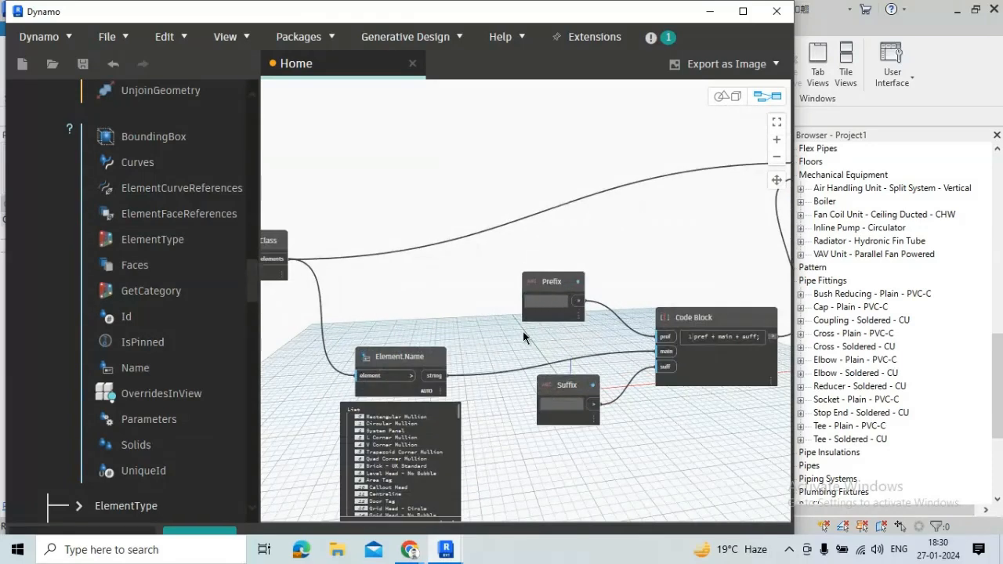
Mark Prefix as a script input and save the graph as prefix.dyn in New folder
right_click(552, 282)
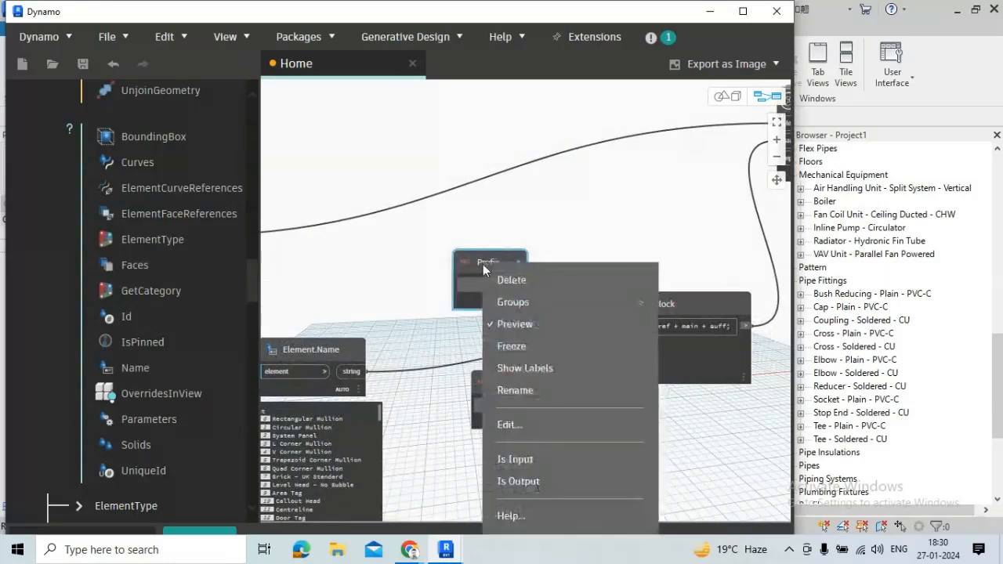
mouse_move(521, 462)
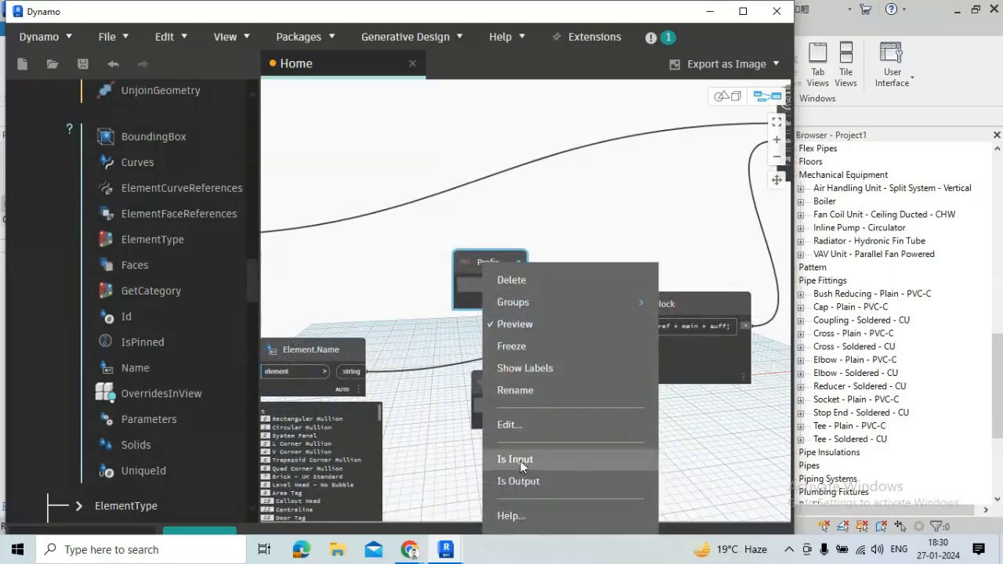
left_click(39, 37)
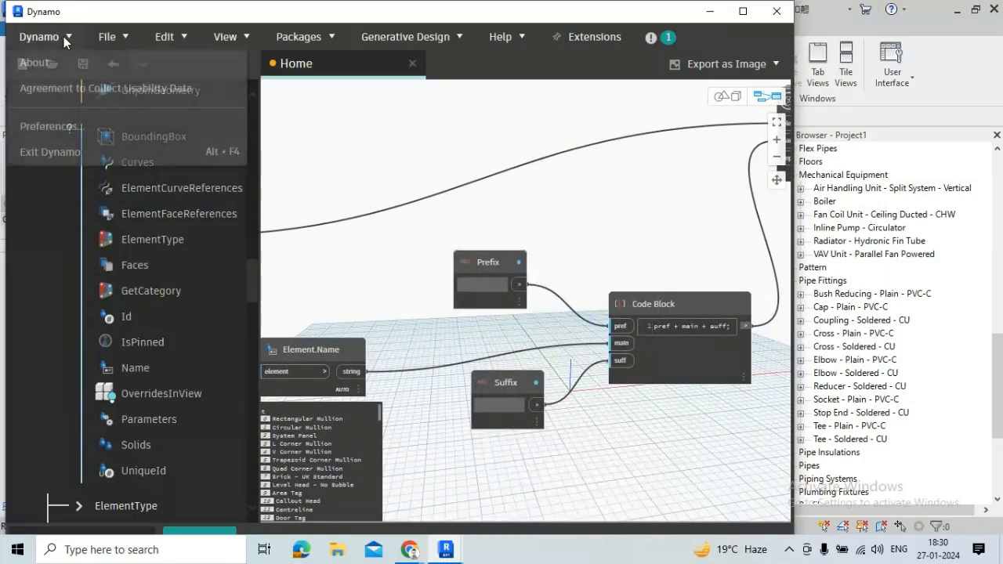
left_click(108, 37)
type("NewPrefi")
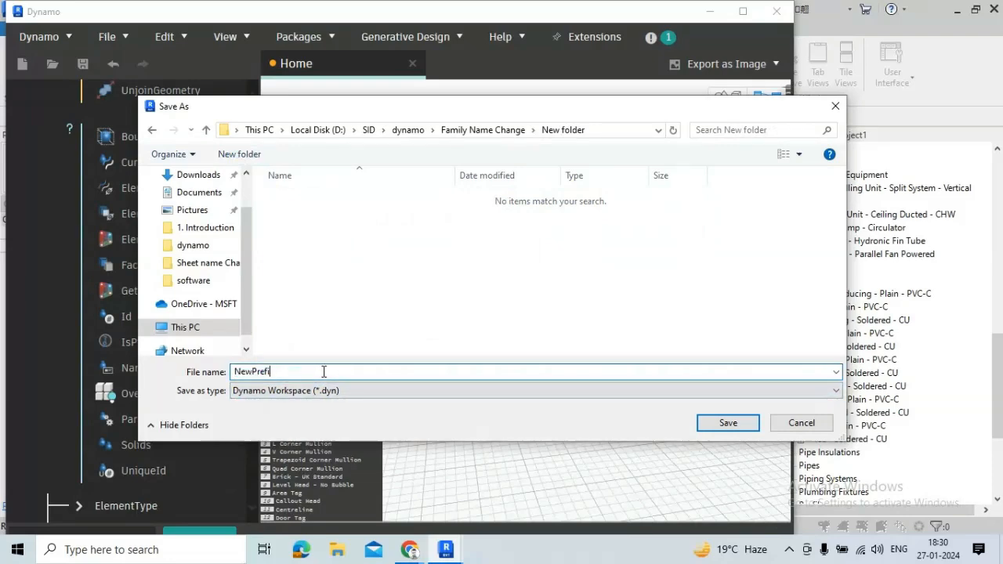
left_click(727, 422)
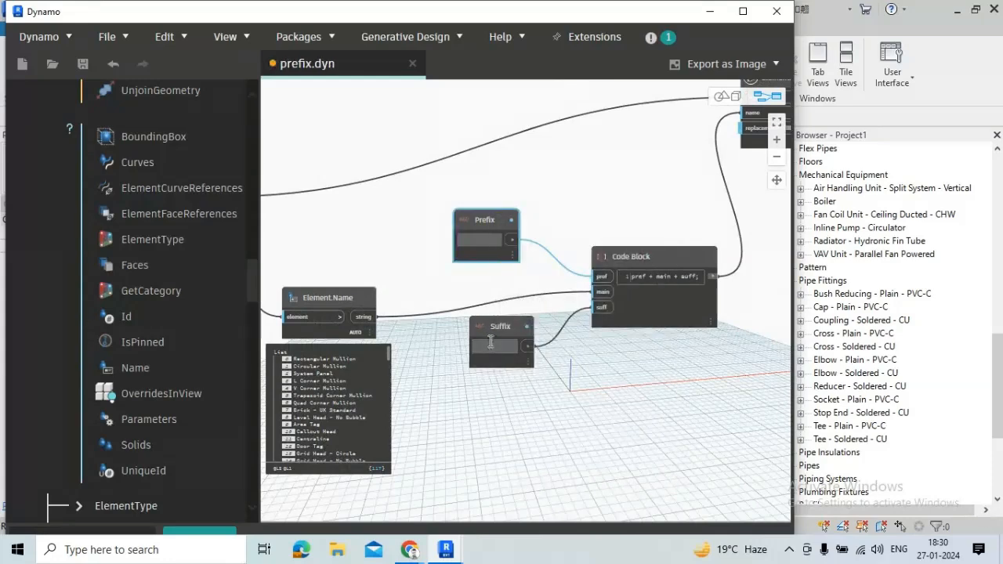
Save a second copy of the graph as suffix.dyn in the same folder
right_click(500, 341)
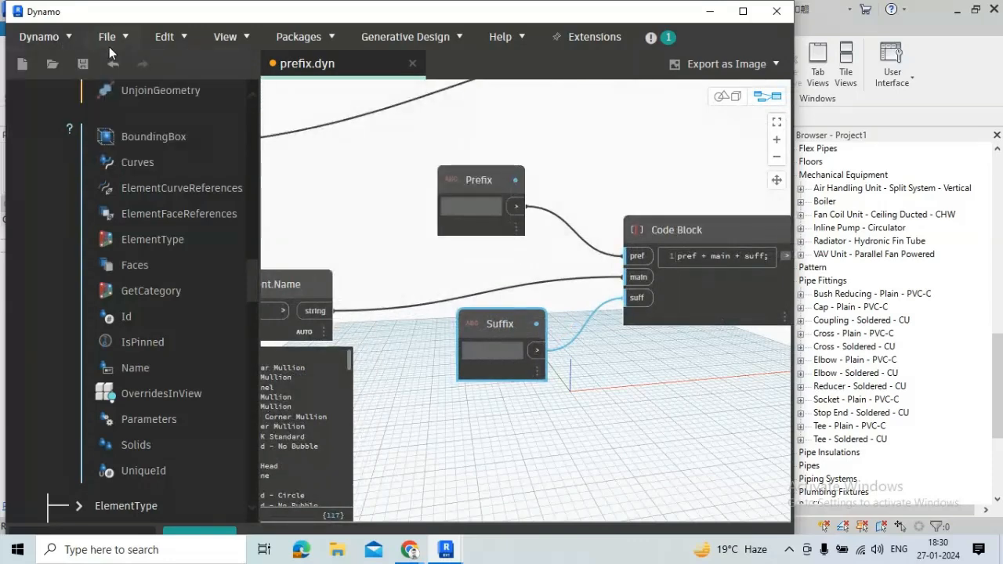
left_click(108, 36)
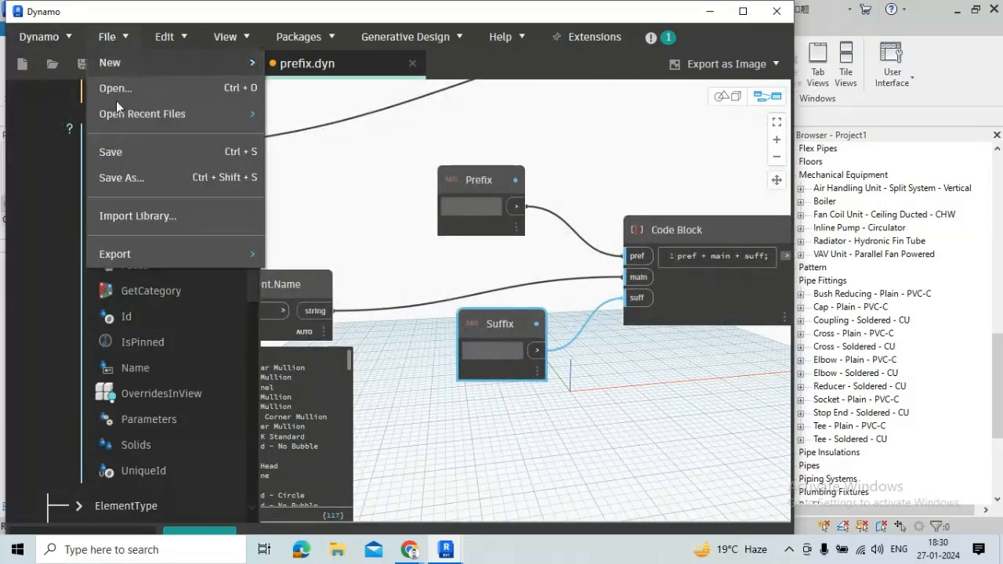
left_click(121, 178)
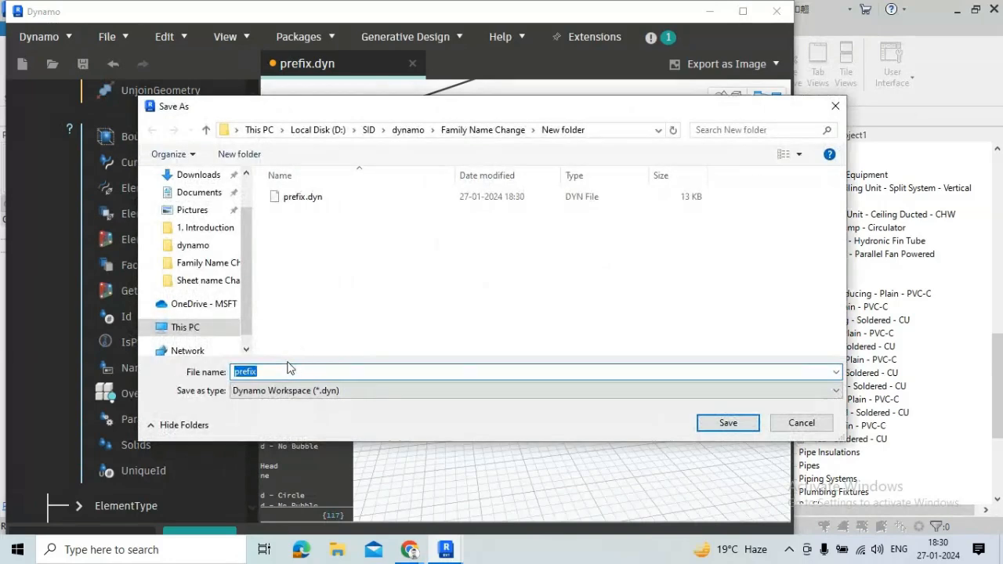
type("suff")
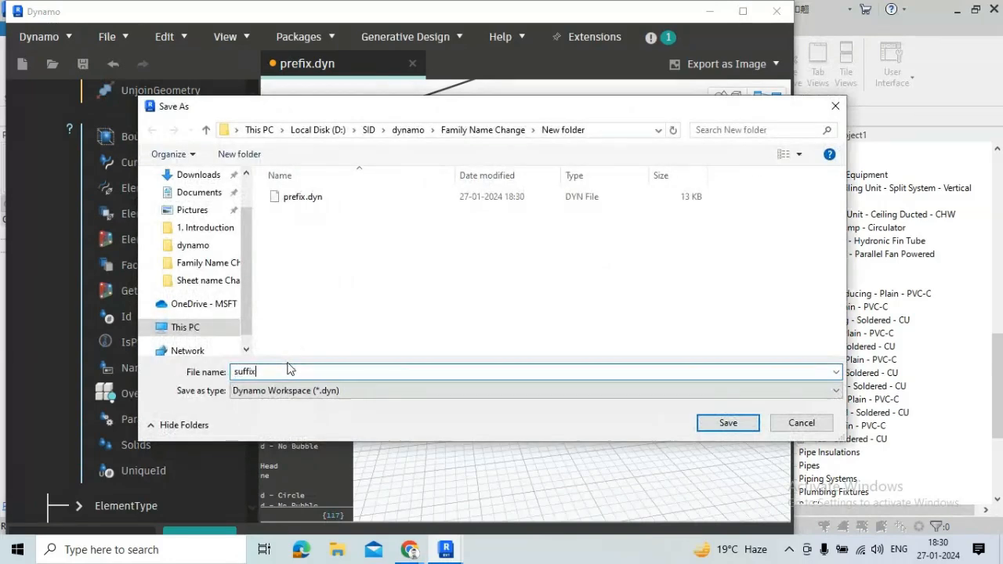
left_click(727, 422)
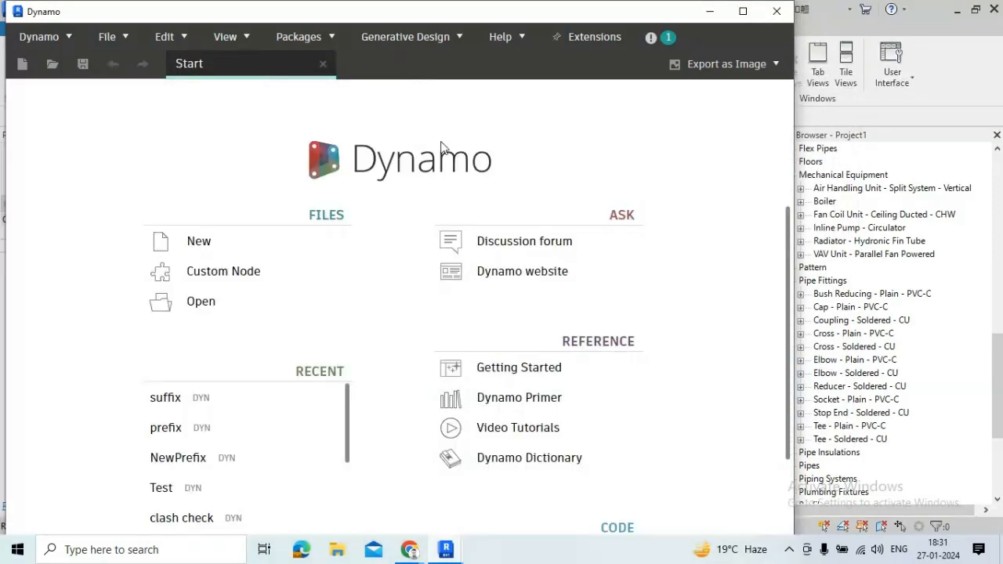
mouse_move(198, 240)
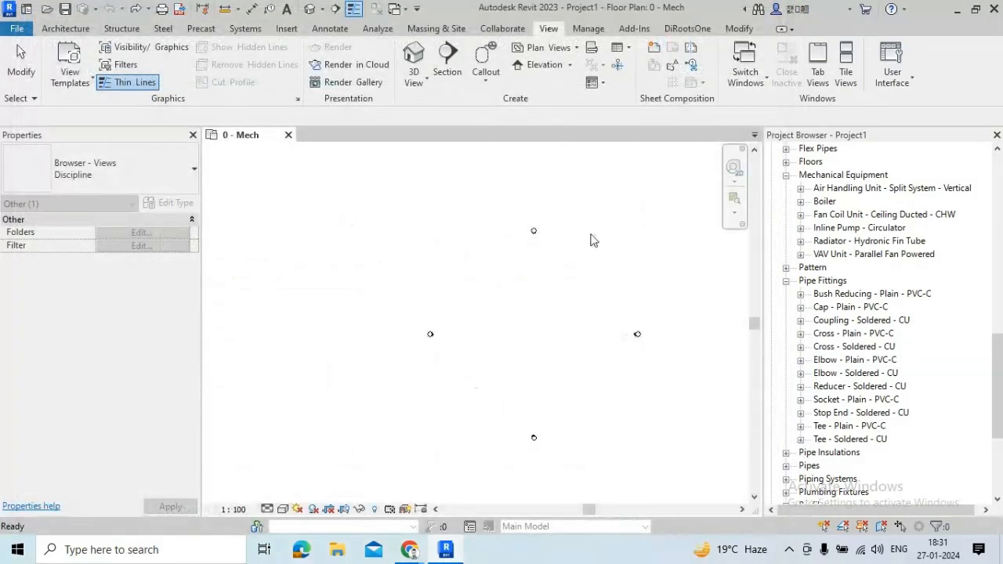
Open Dynamo Player and swap the clash check folder path for D:\SID\dynamo\Family Name Change\New folder
left_click(588, 28)
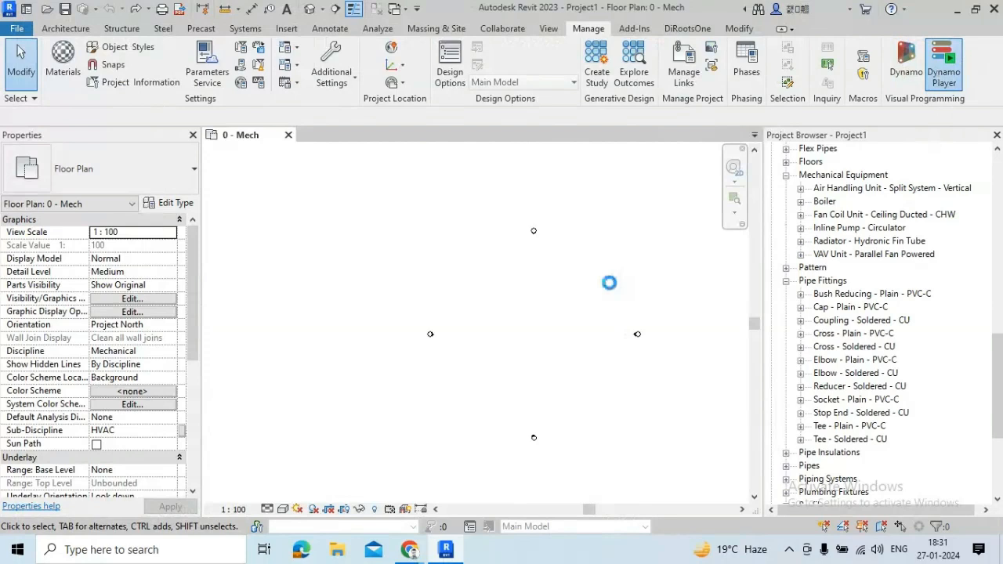
left_click(943, 65)
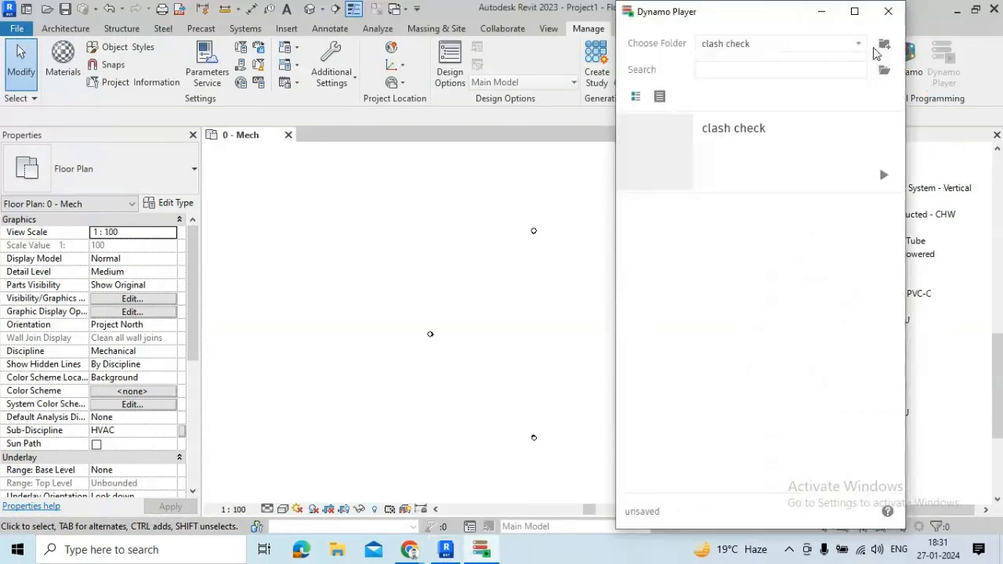
left_click(884, 44)
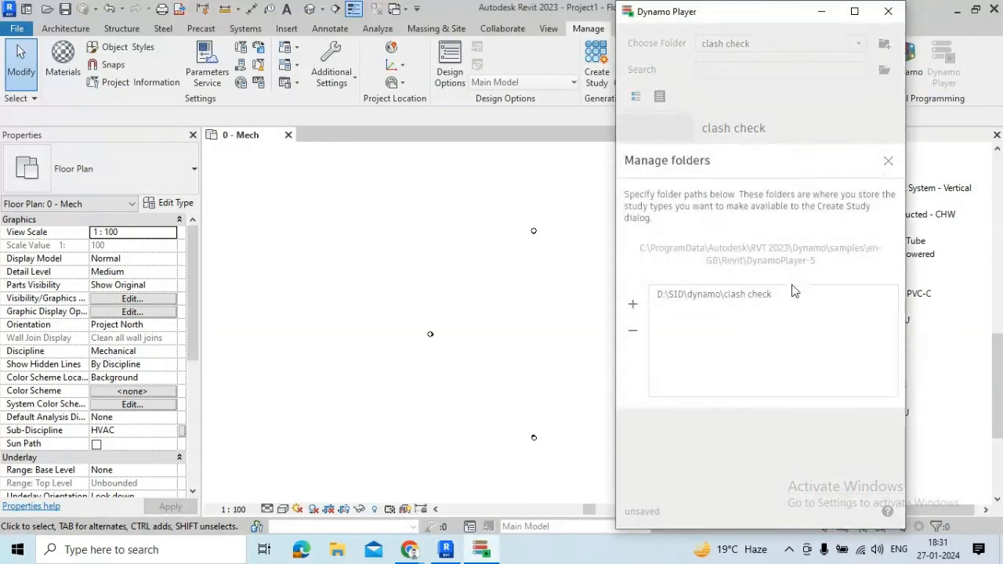
left_click(632, 330)
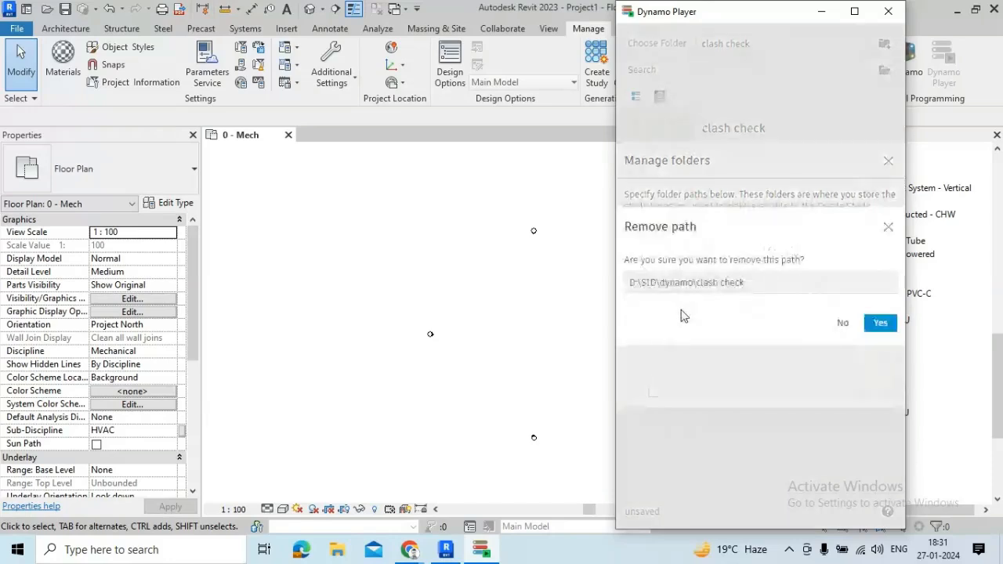
mouse_move(859, 329)
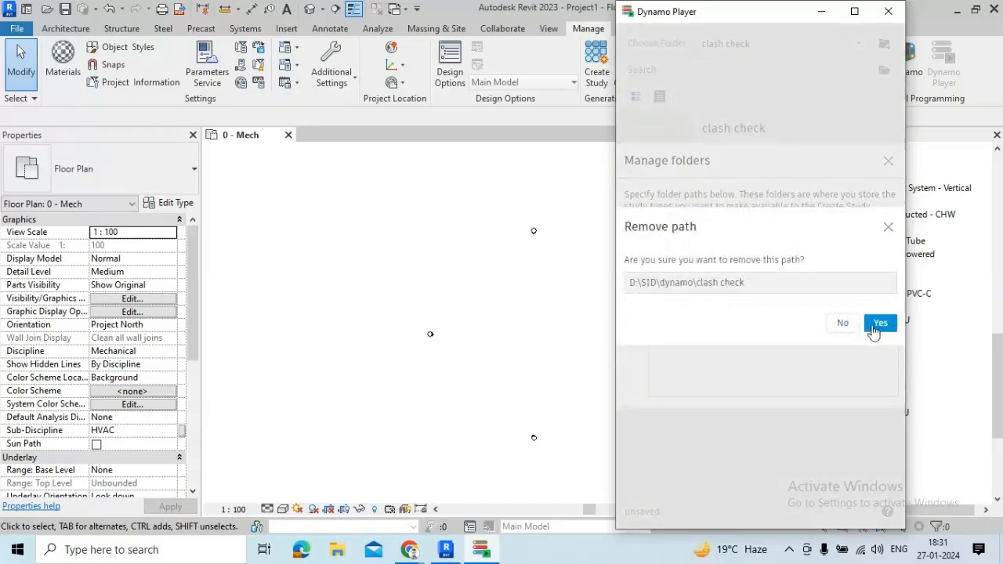
left_click(879, 322)
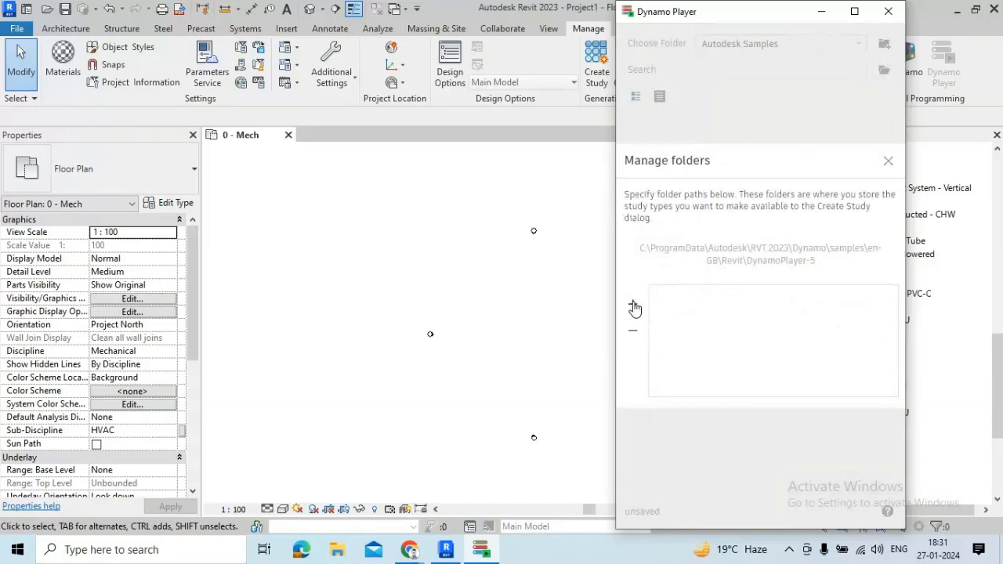
left_click(633, 304)
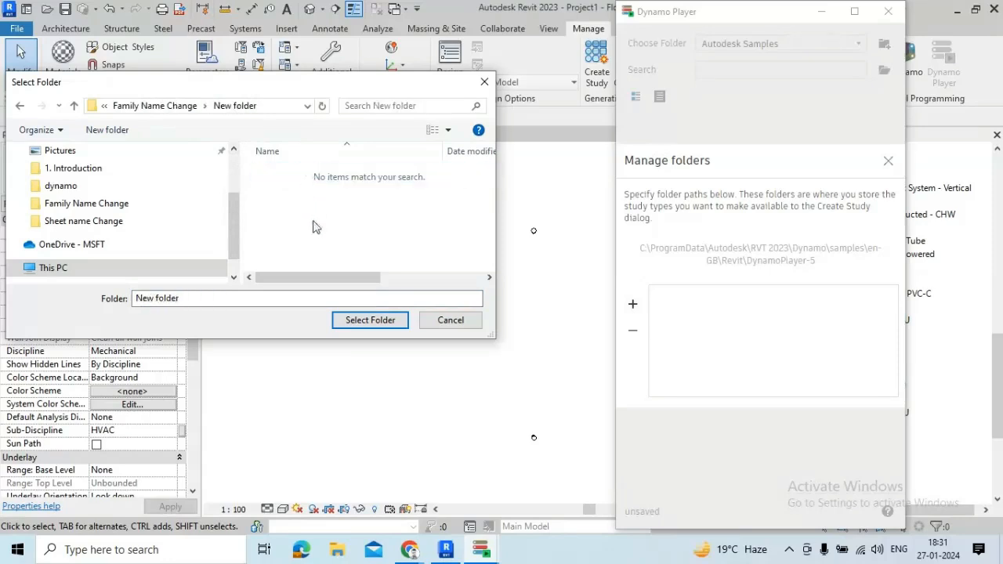
left_click(369, 320)
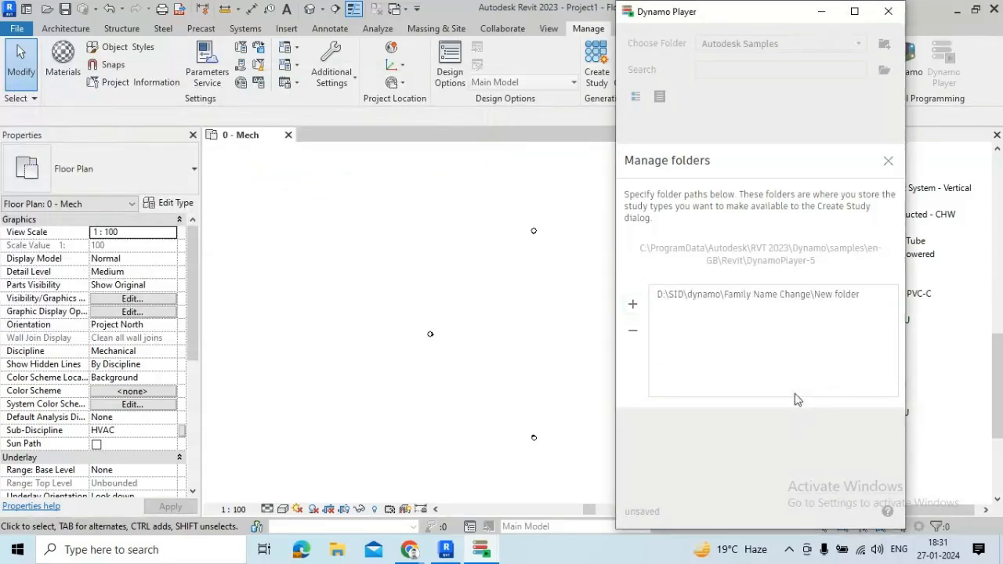
mouse_move(890, 72)
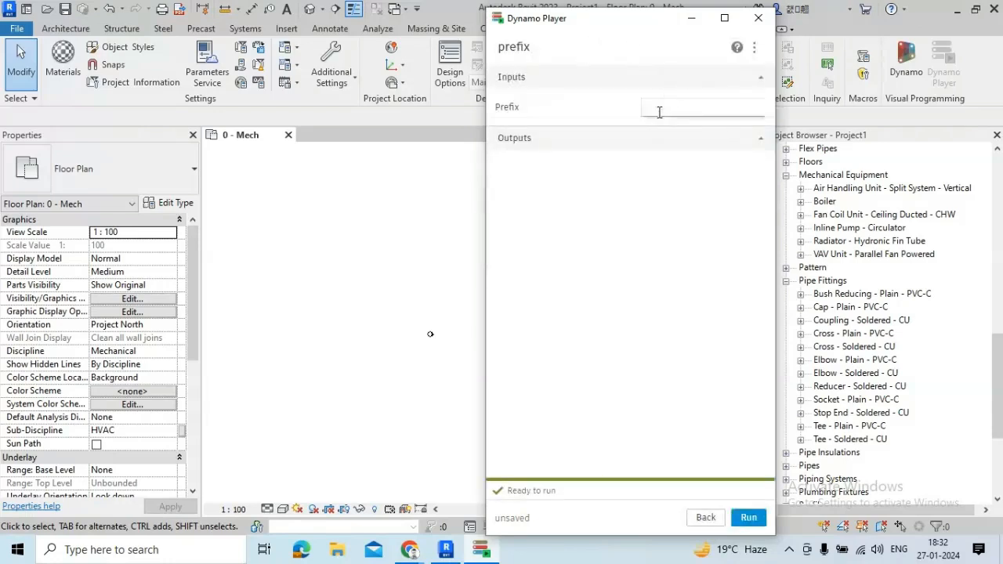
Run the prefix script with abc_ and scroll the family list to check names like abc_Boiler
type("abc_")
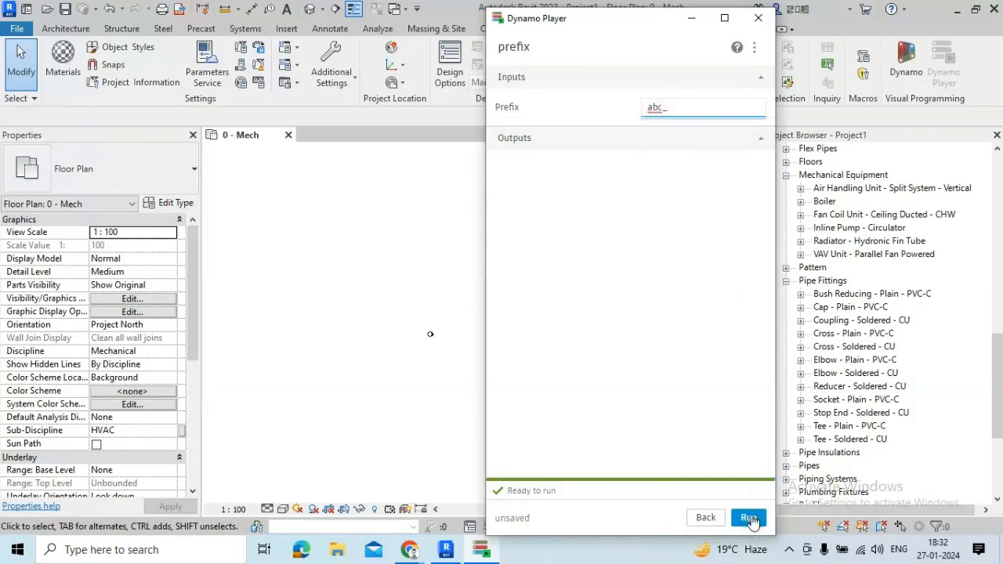
left_click(748, 516)
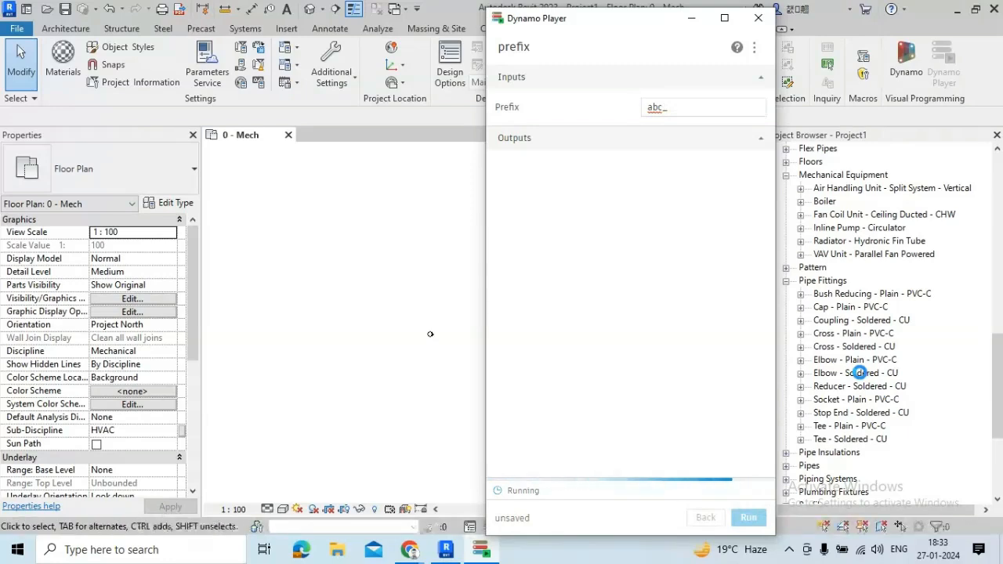
left_click(748, 517)
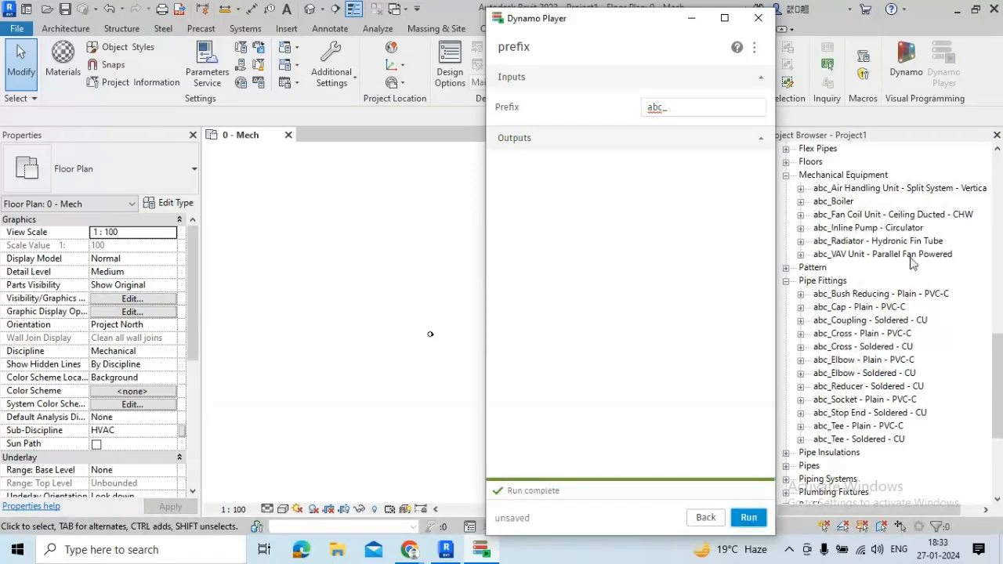
scroll("down", 3)
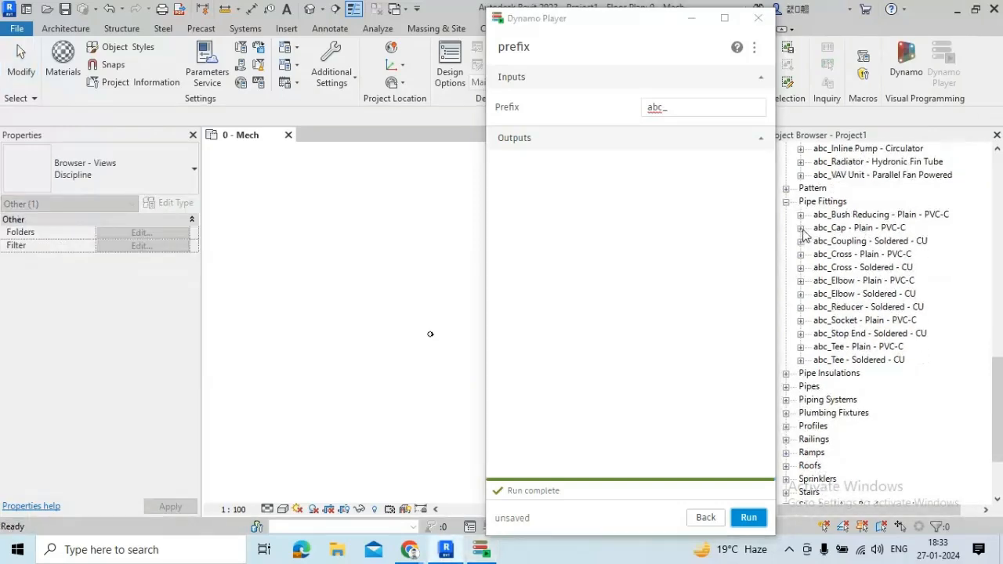
scroll("down", 3)
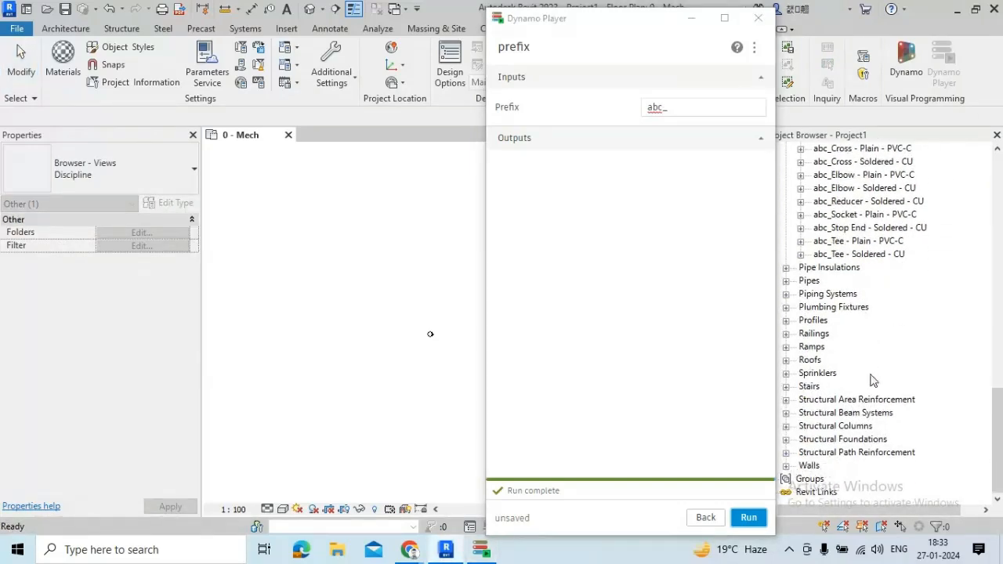
scroll("down", 3)
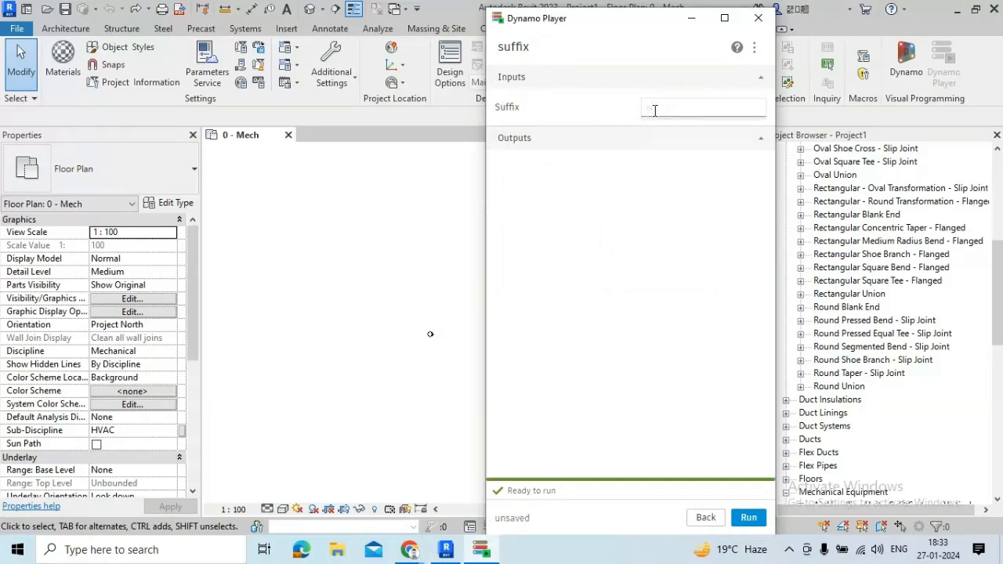
Run the suffix script with _24, giving family names like Round Union_24
left_click(703, 108)
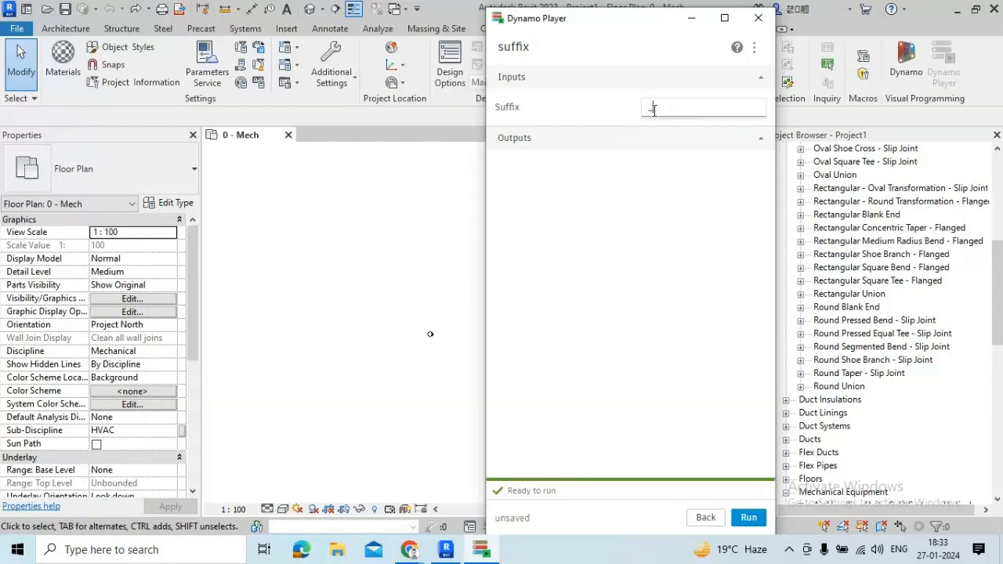
type("_24")
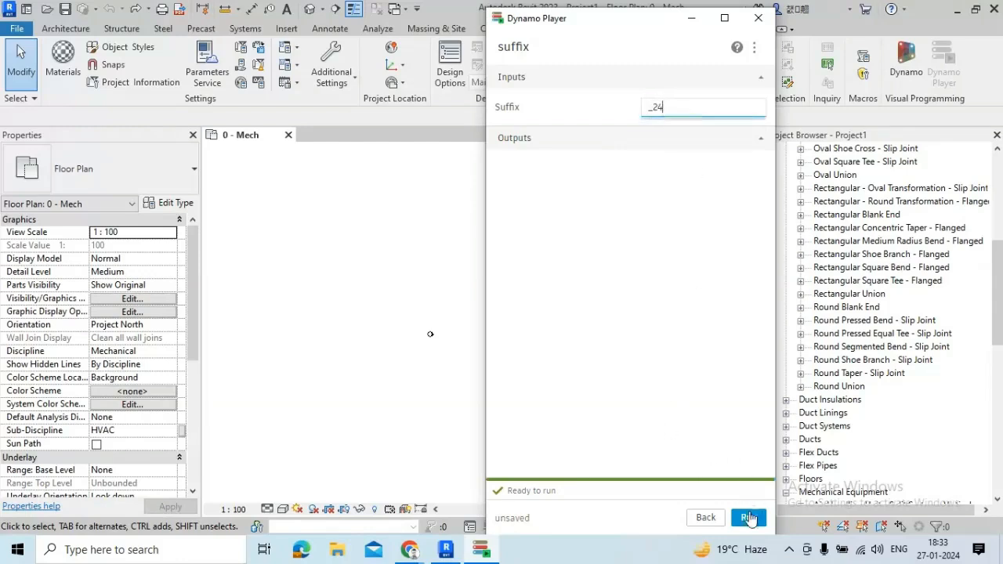
left_click(748, 517)
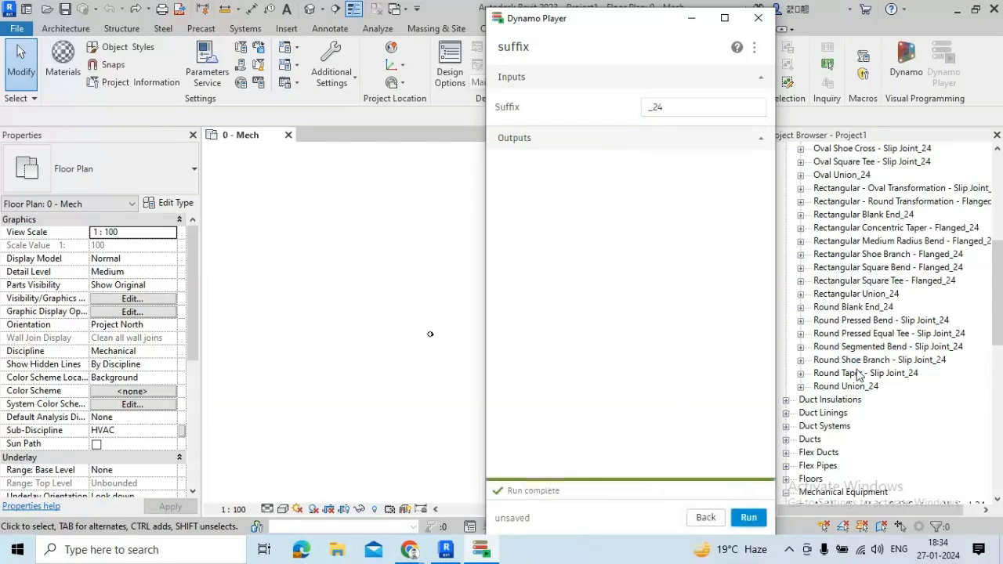